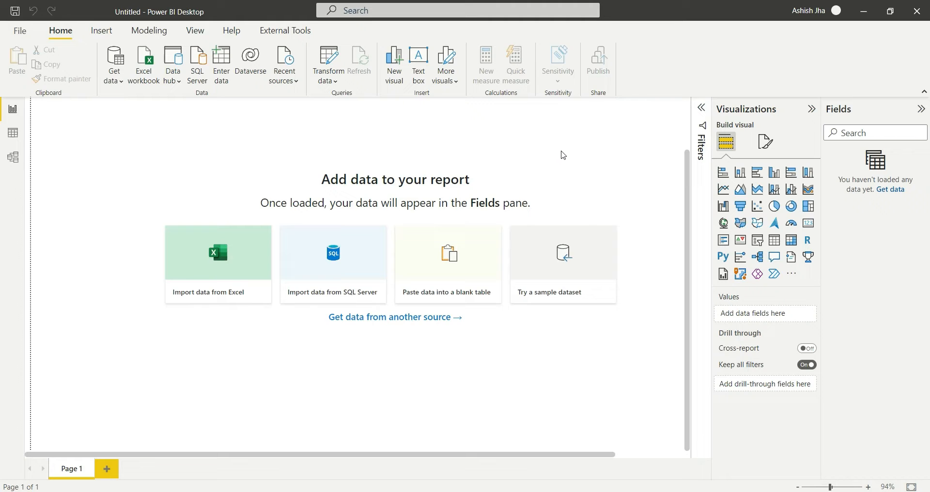
mouse_move(568, 265)
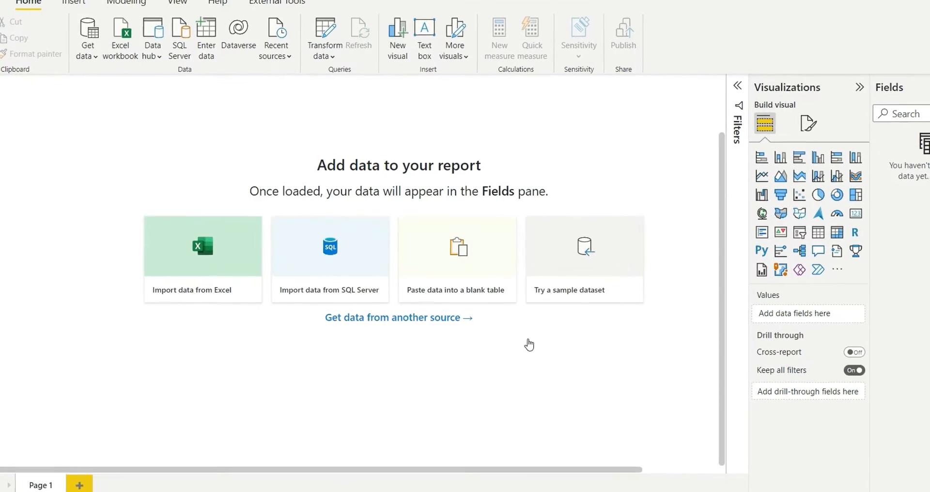
Import the financials table from Financial Sample.xlsx into the report.
left_click(202, 246)
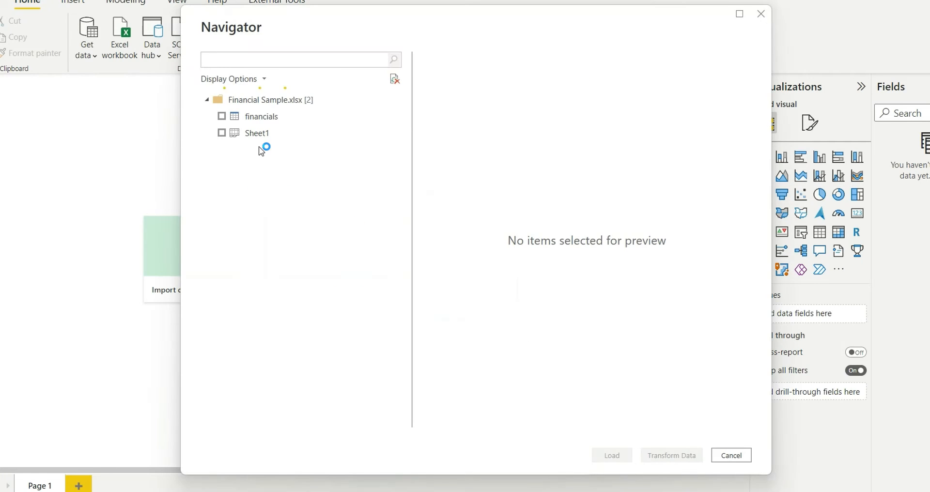
left_click(221, 116)
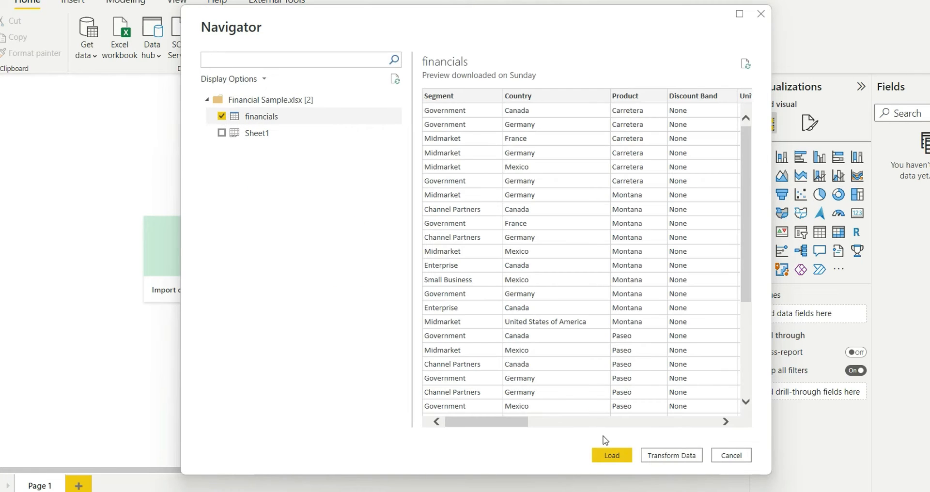
left_click(611, 455)
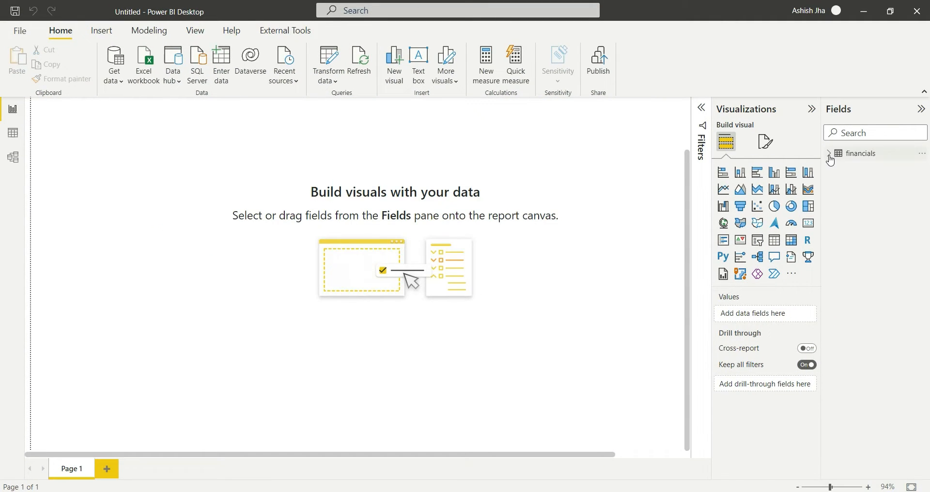
Expand the financials table in the Fields pane to list its columns.
left_click(830, 153)
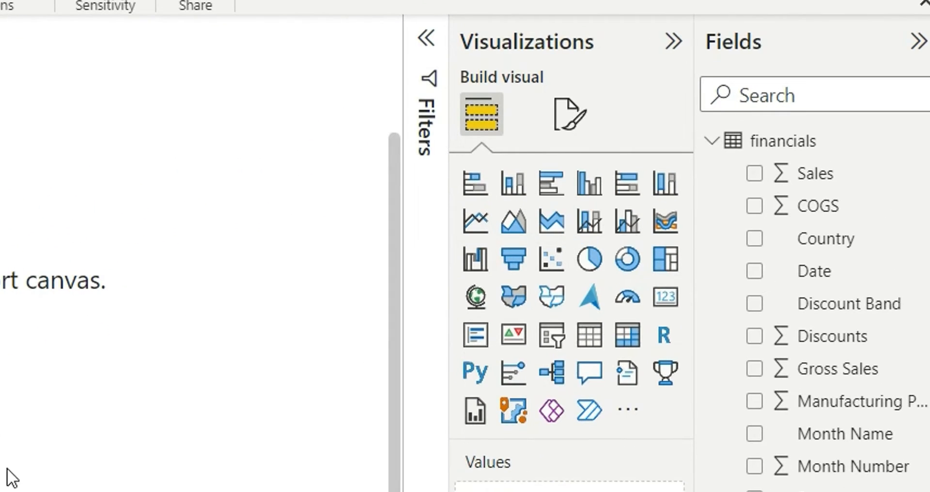
mouse_move(83, 389)
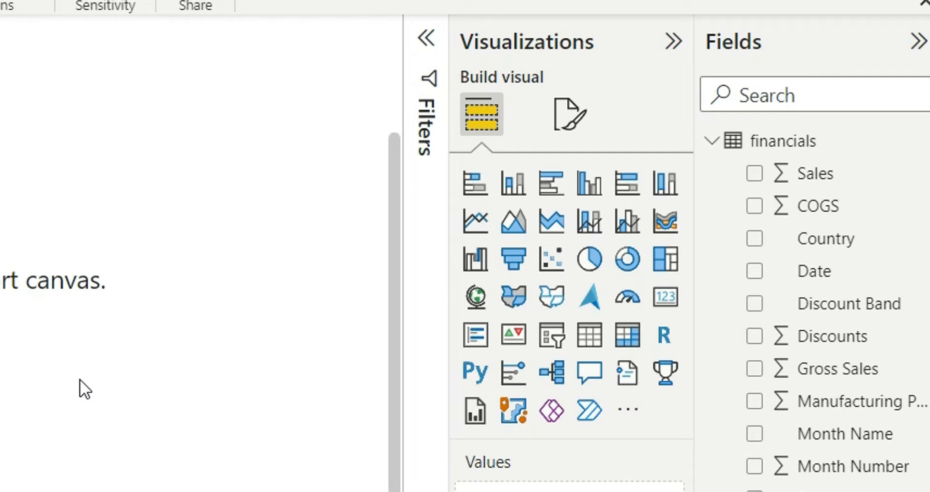
mouse_move(590, 223)
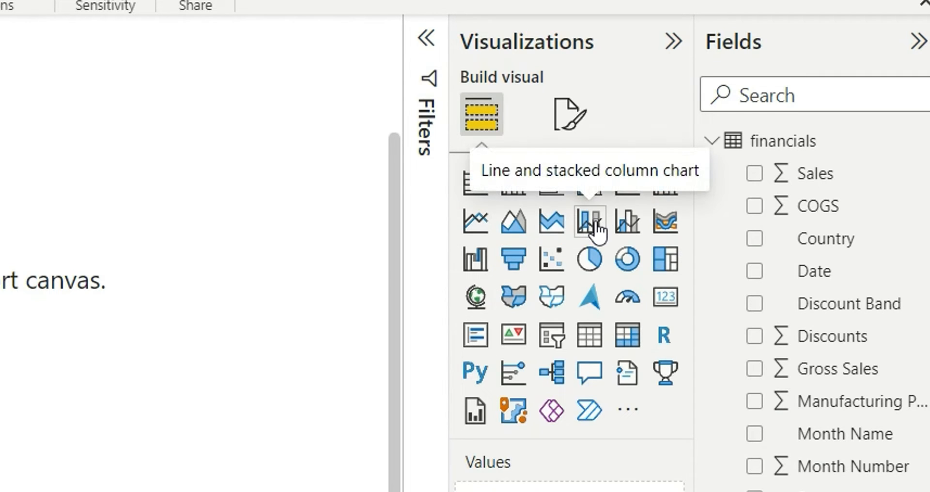
mouse_move(627, 225)
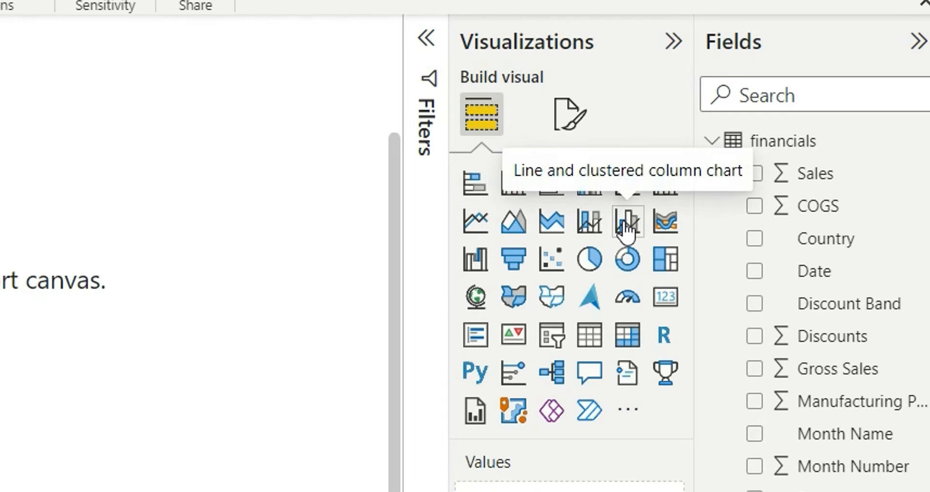
mouse_move(590, 223)
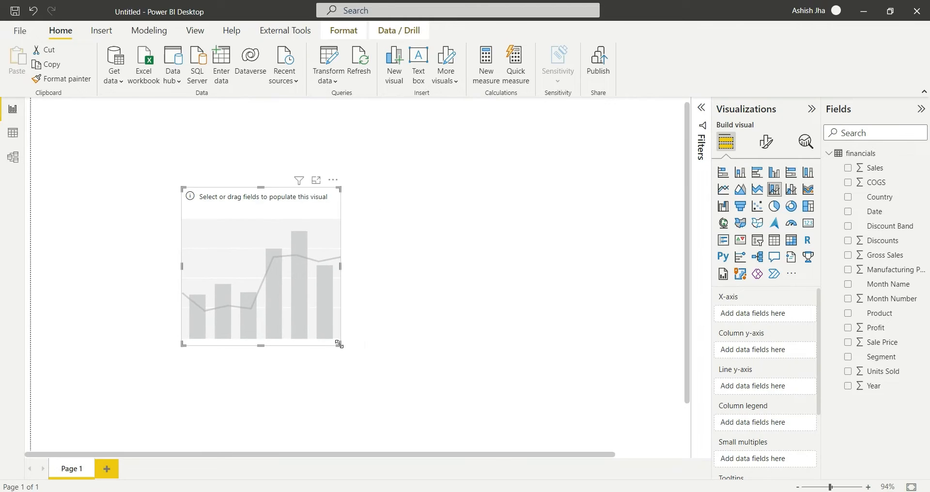
Widen the chart visual and plot Gross Sales by Country.
left_click_drag(340, 344, 582, 371)
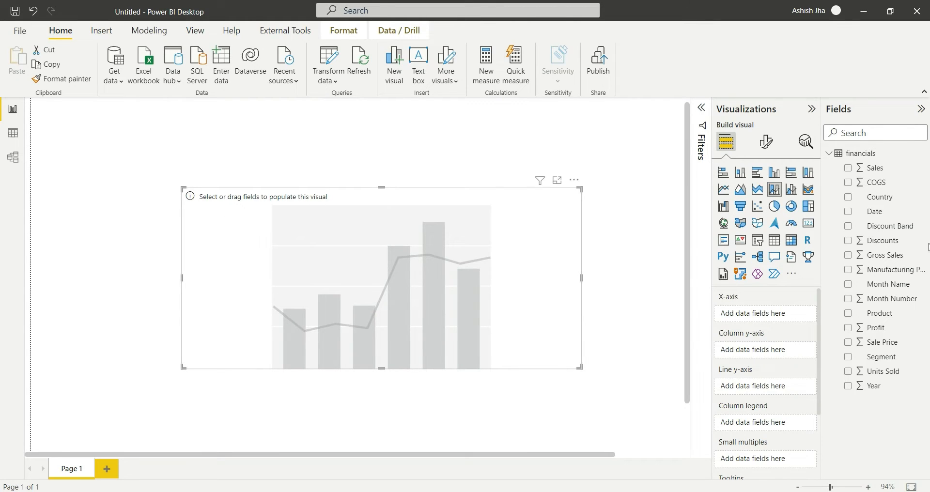
left_click(848, 197)
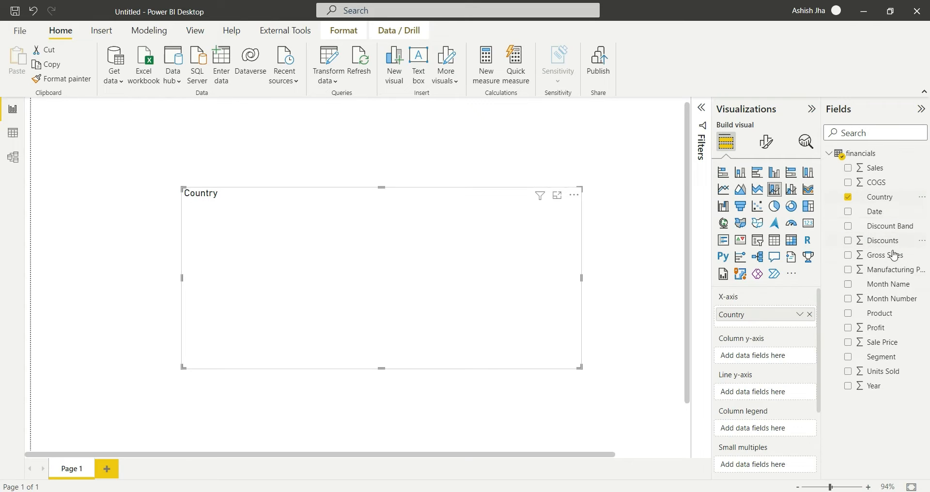
left_click(848, 255)
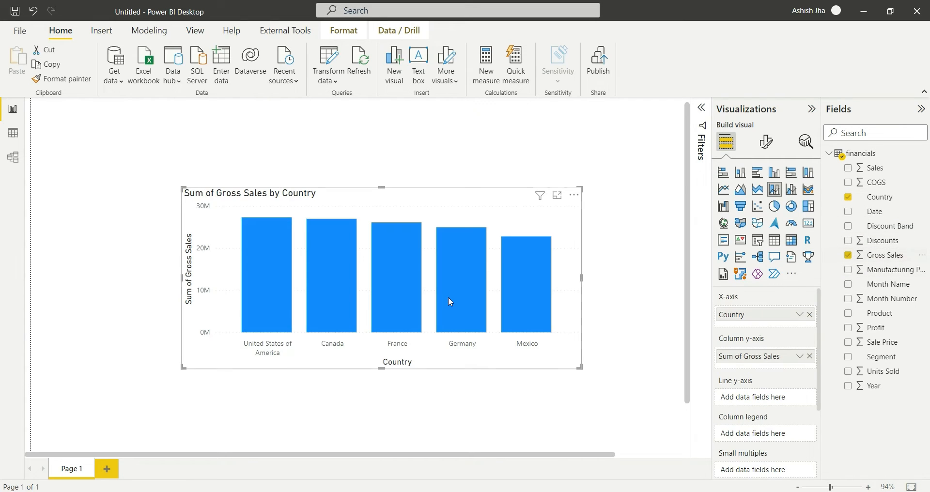
mouse_move(766, 142)
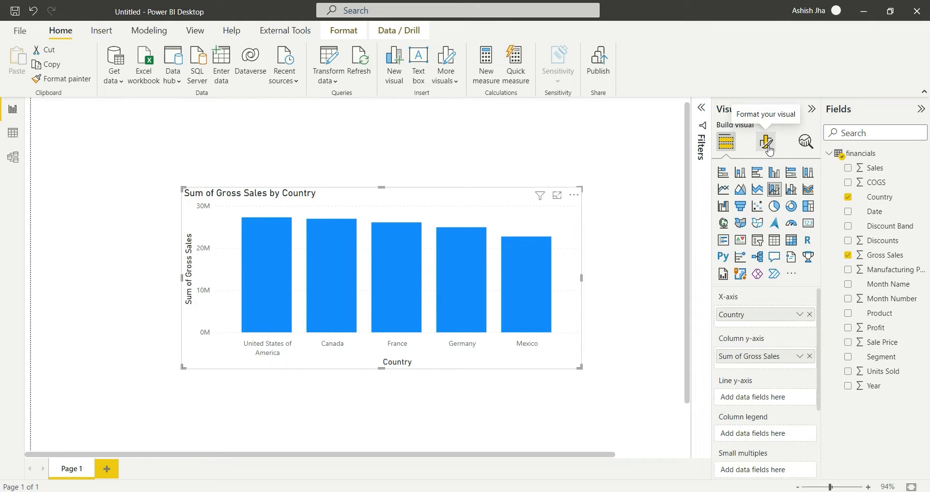
Turn off the x-axis title and review the y-axis settings.
left_click(767, 143)
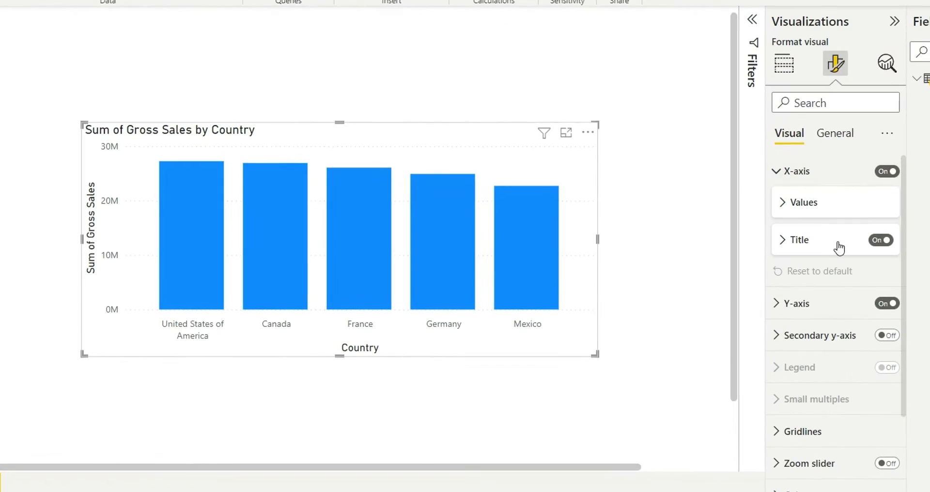
left_click(803, 202)
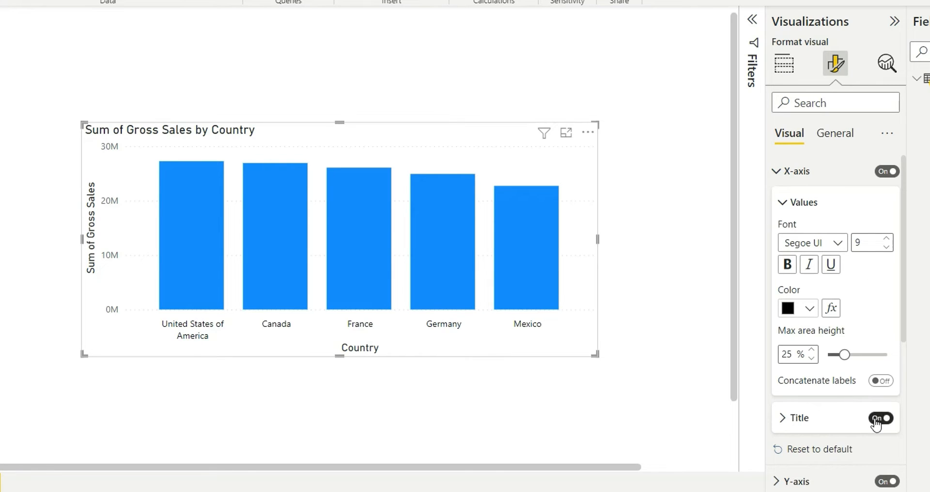
left_click(881, 418)
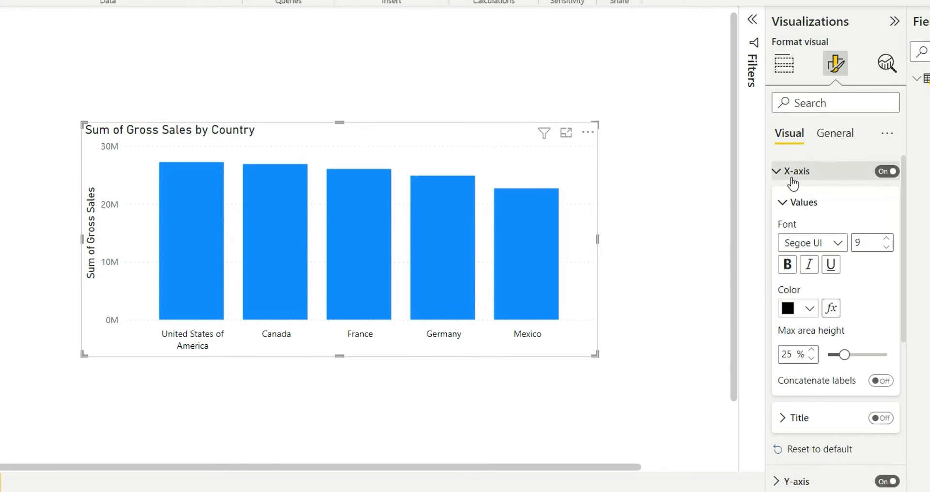
left_click(795, 171)
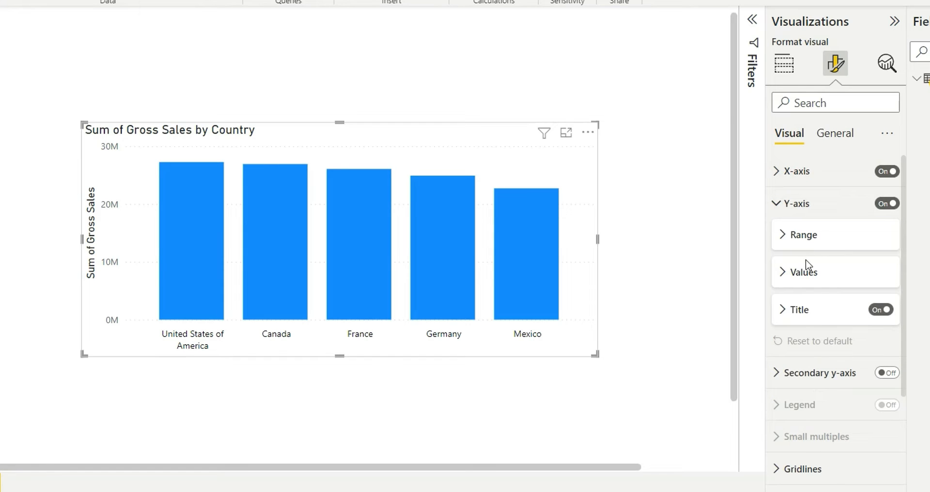
left_click(804, 272)
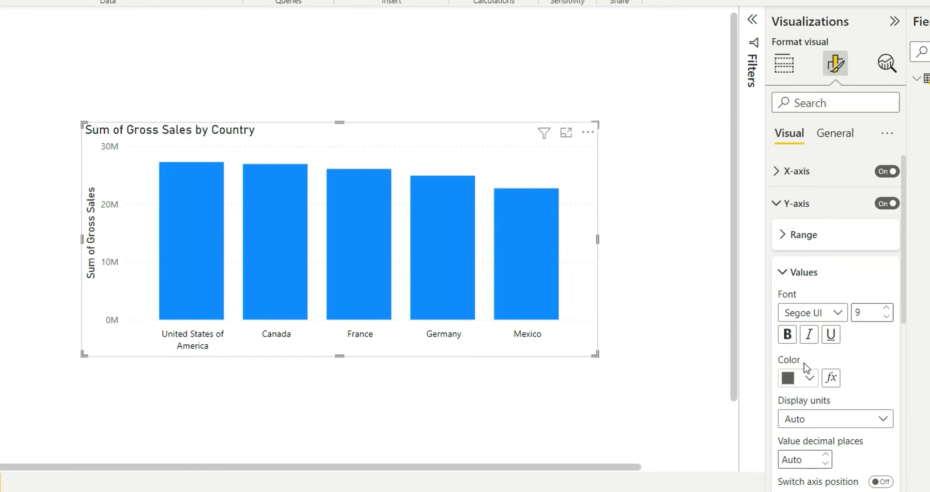
left_click(796, 378)
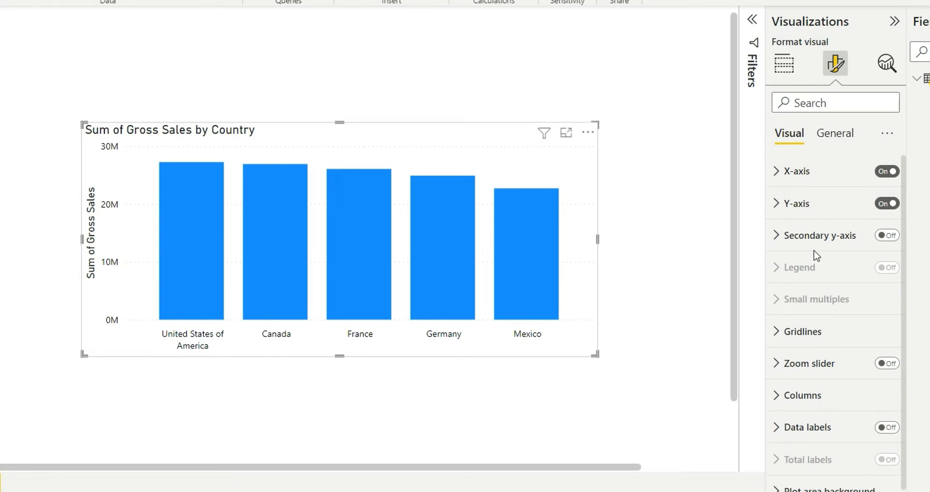
Review the gridlines and make the columns a muted grey-blue.
left_click(803, 331)
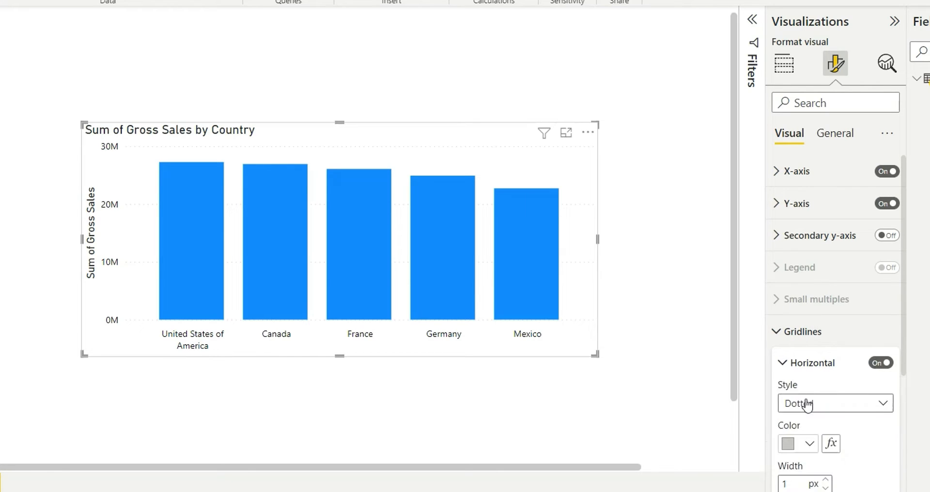
mouse_move(813, 447)
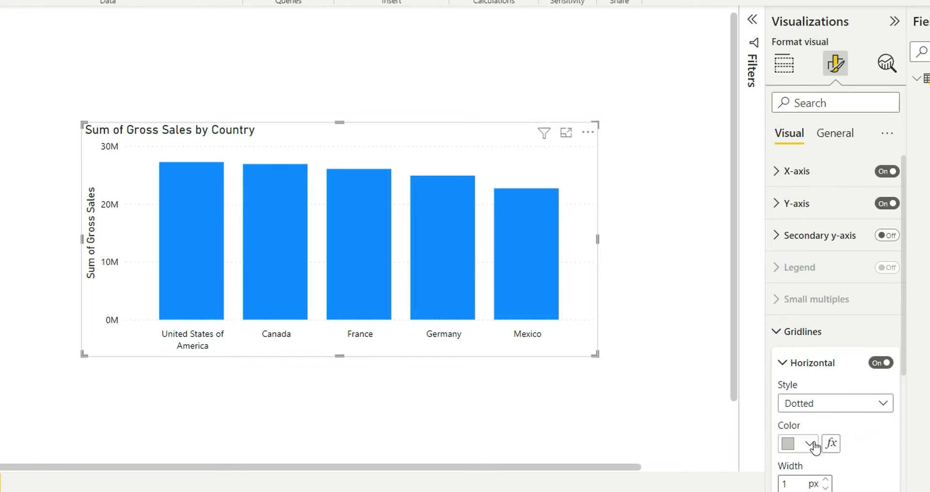
left_click(804, 331)
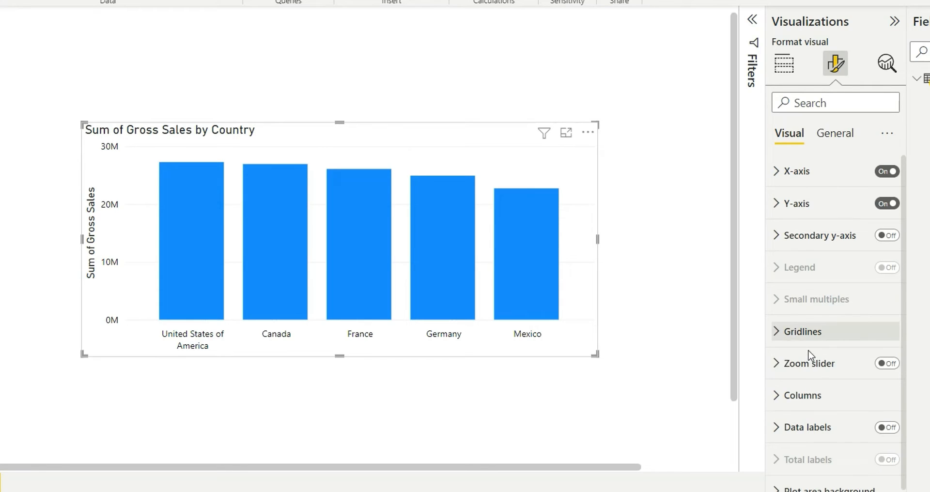
left_click(804, 396)
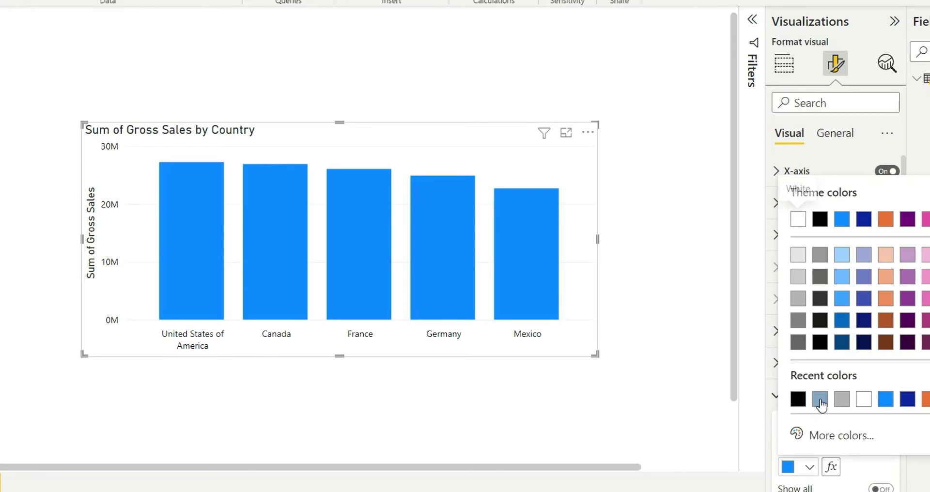
left_click(820, 399)
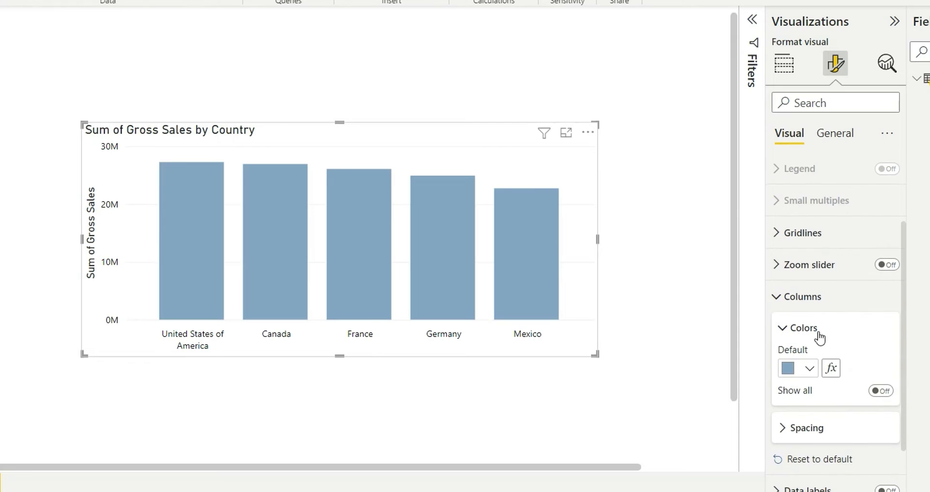
left_click(784, 63)
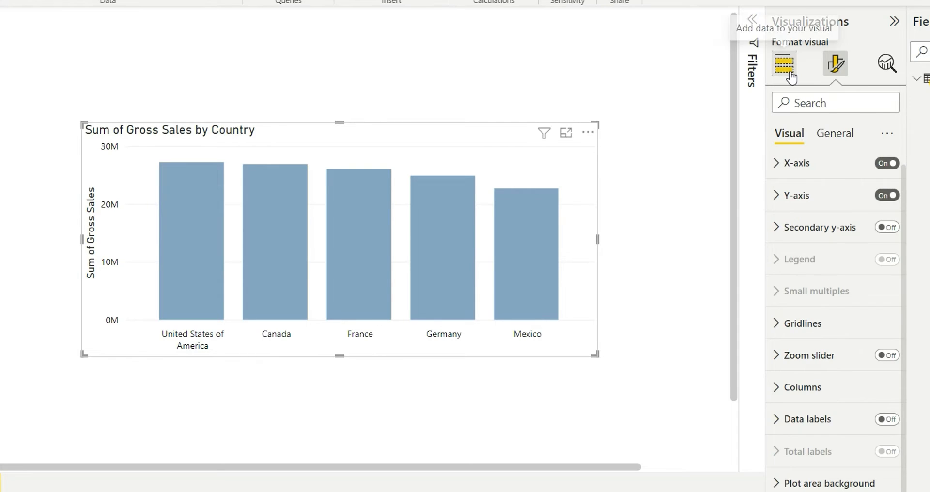
Rename the Sum of Gross Sales column field to 'Sales'.
left_click(784, 63)
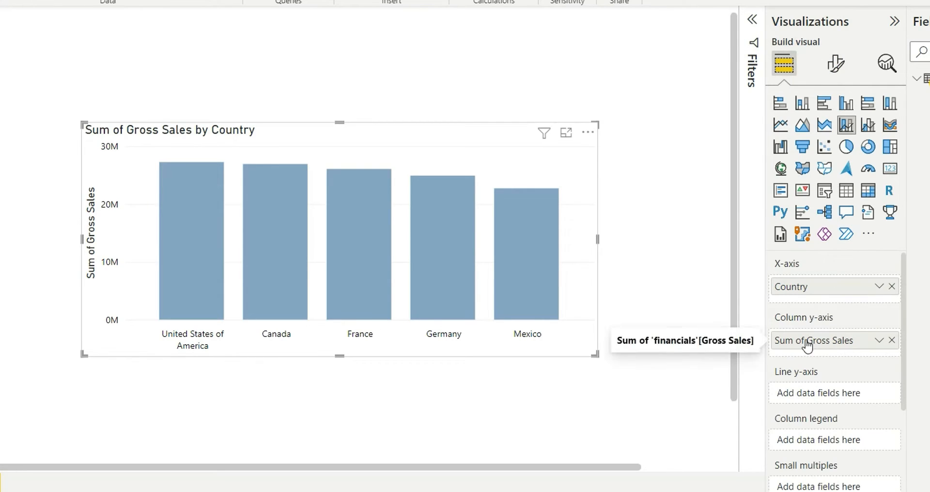
double_click(814, 341)
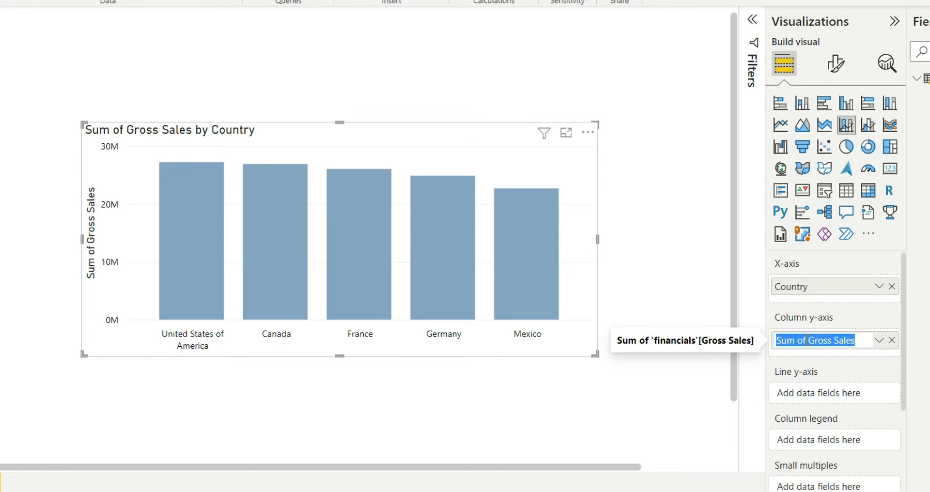
type("Sales")
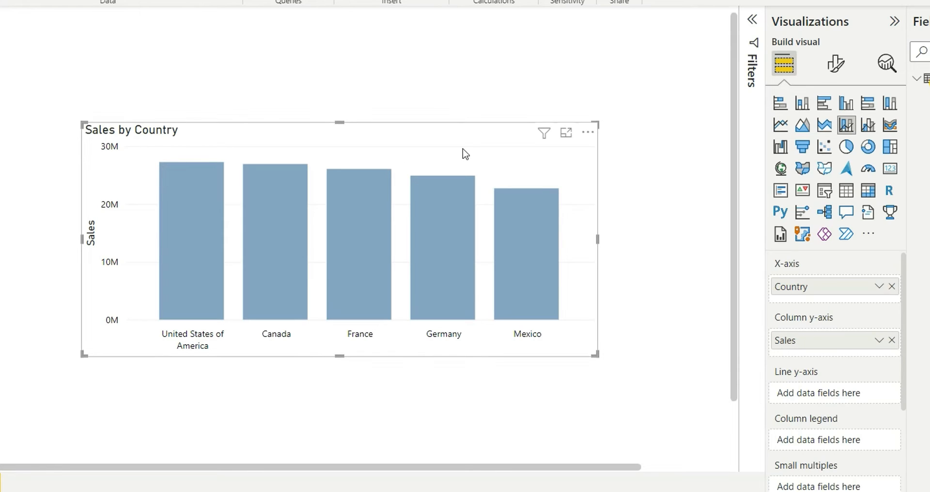
mouse_move(185, 165)
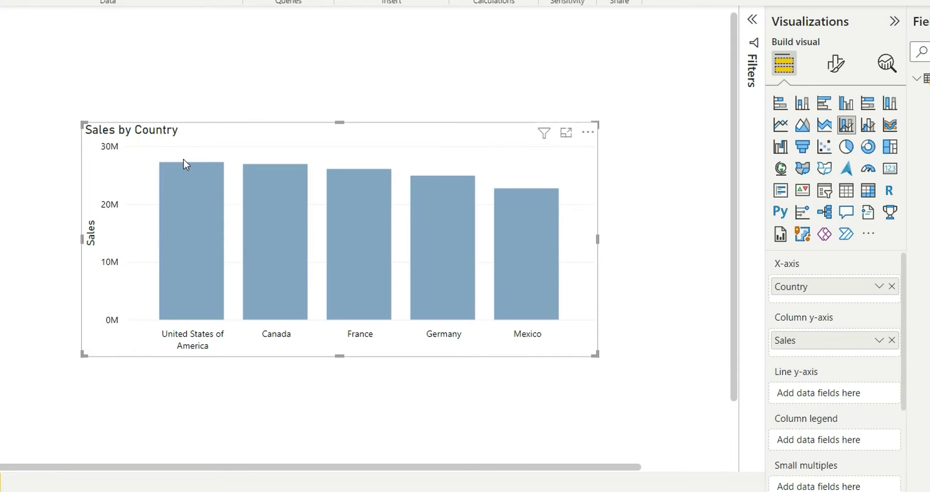
mouse_move(240, 363)
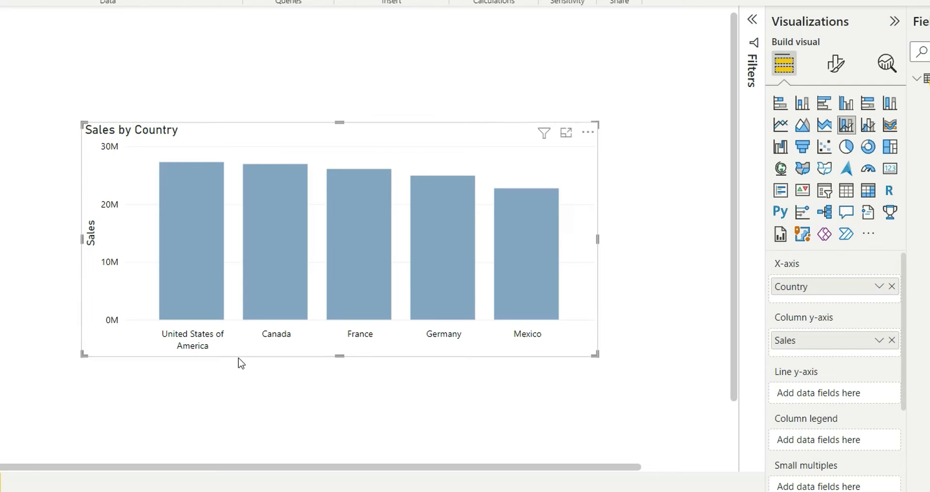
mouse_move(577, 260)
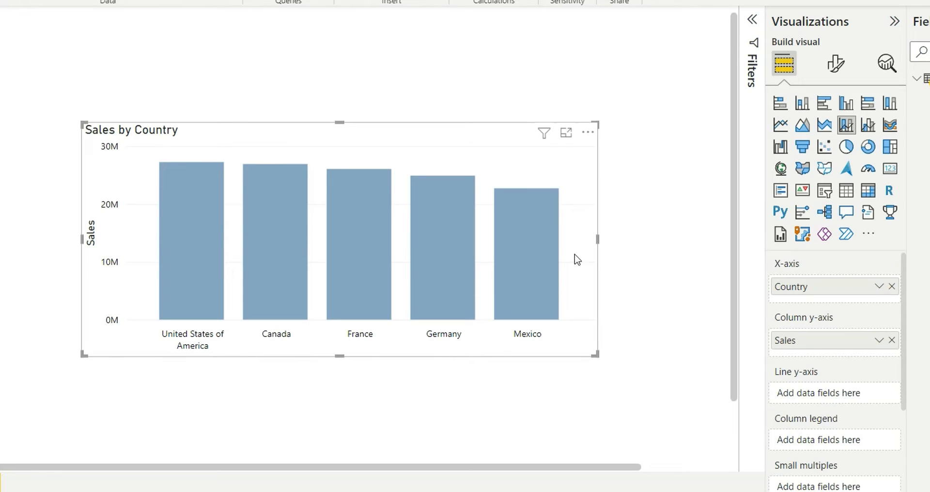
mouse_move(186, 160)
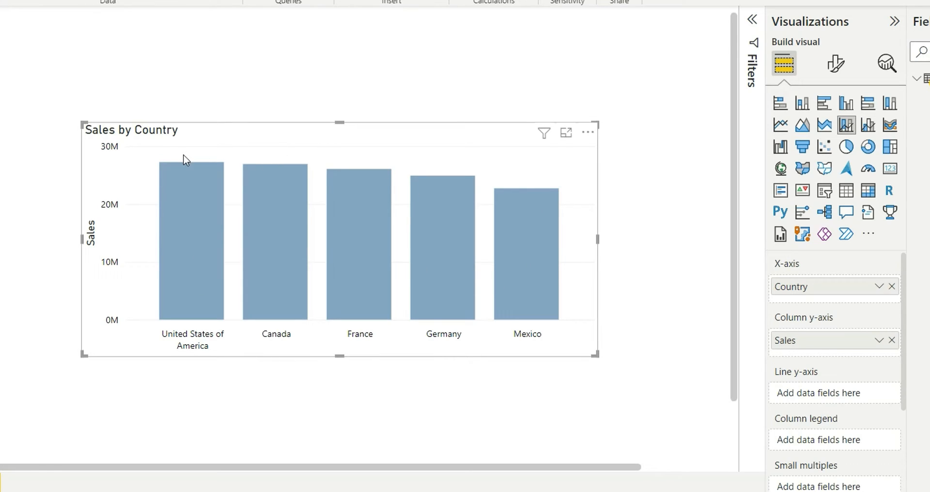
mouse_move(350, 127)
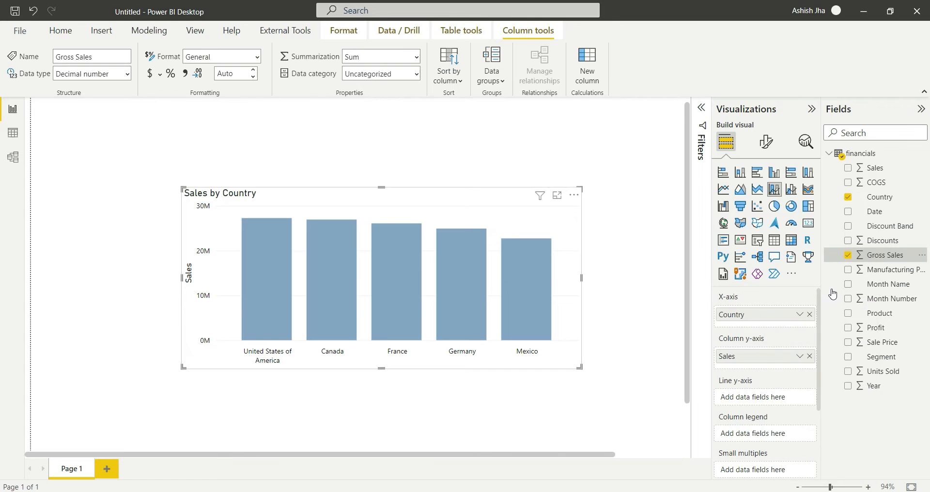
Create measure target = SUM(financials[Gross Sales]) * 1.1 and plot it as a line.
left_click(449, 65)
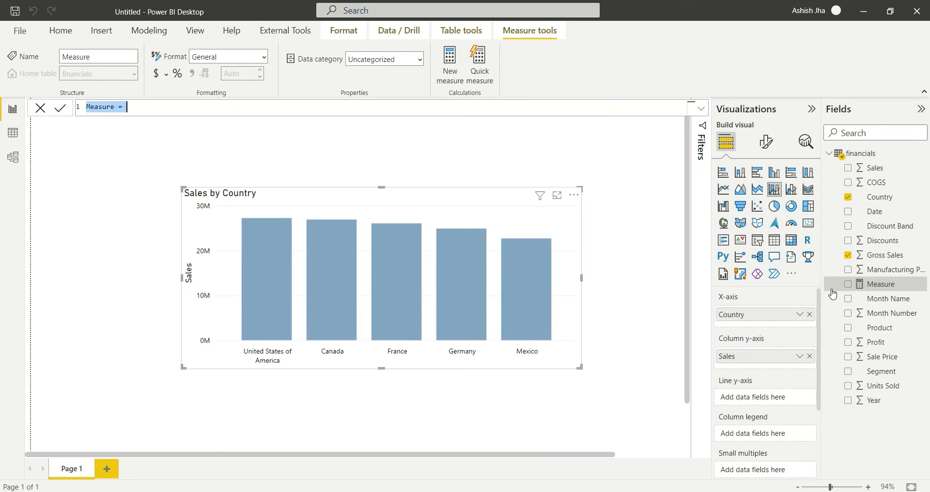
type("target")
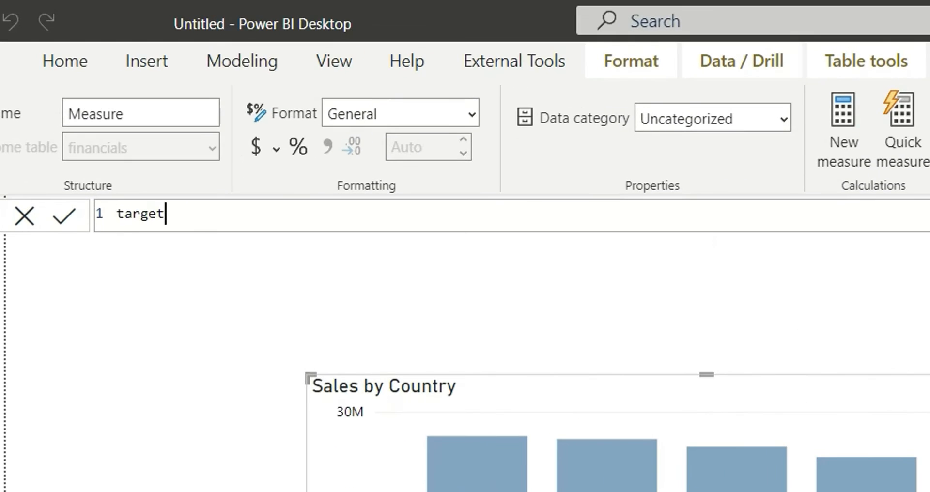
type("=")
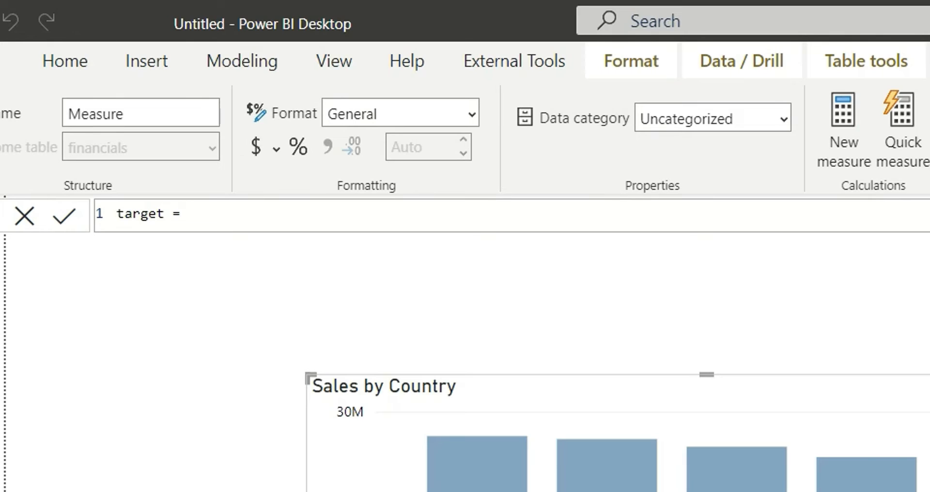
type("SUM(")
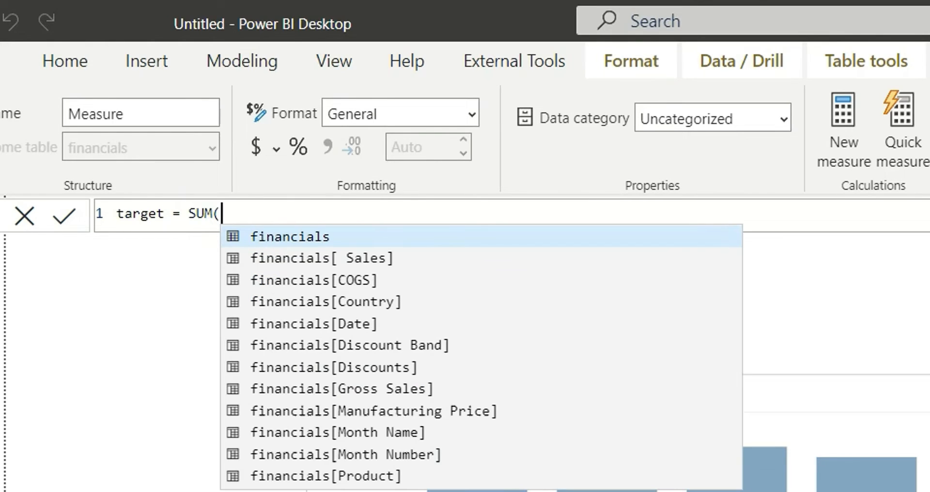
type("gro")
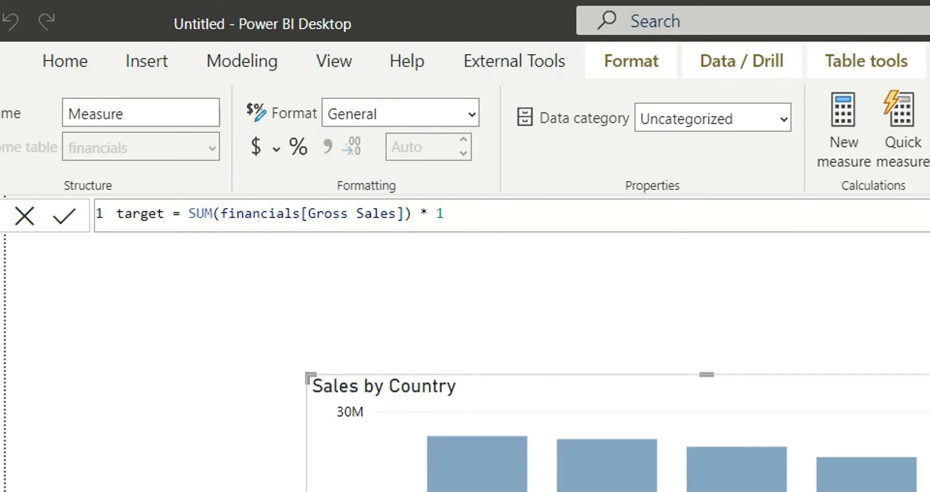
type(".1")
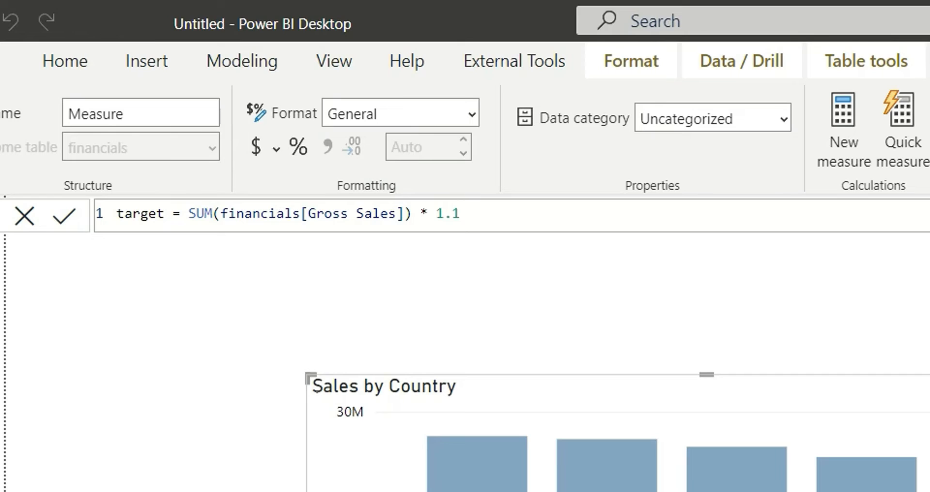
type("target")
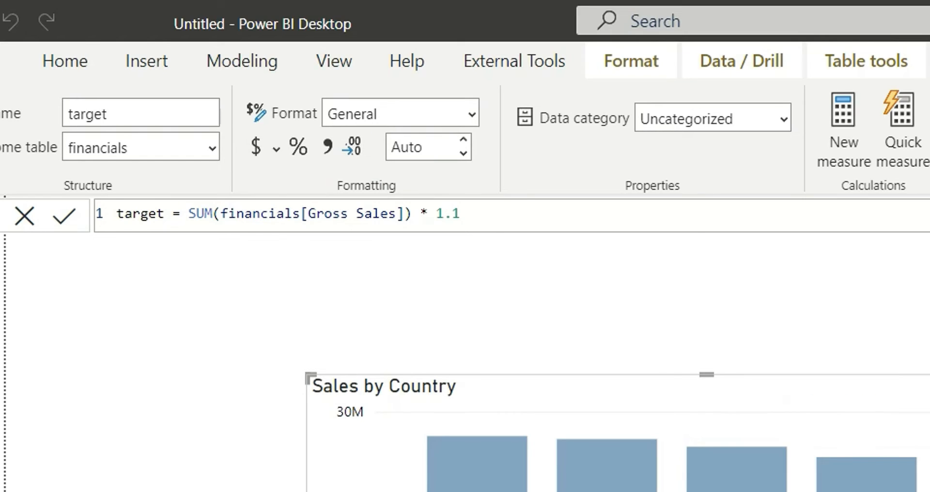
mouse_move(447, 205)
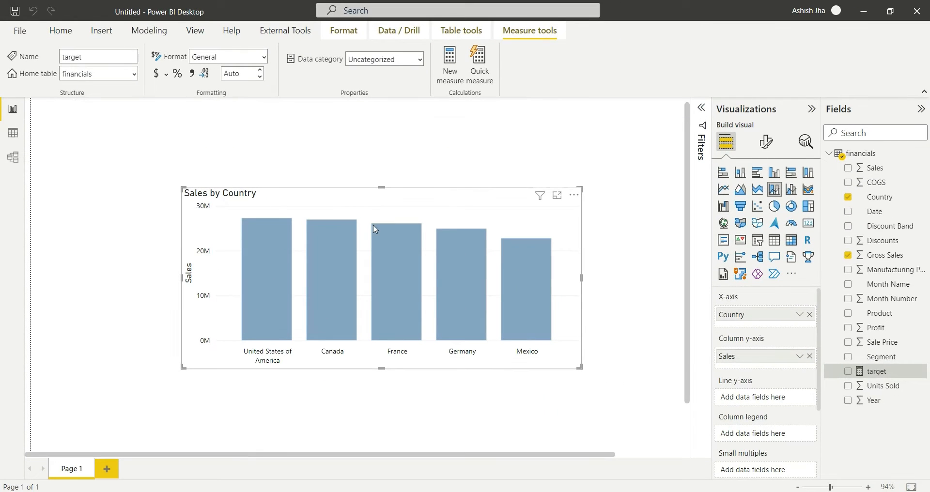
mouse_move(738, 397)
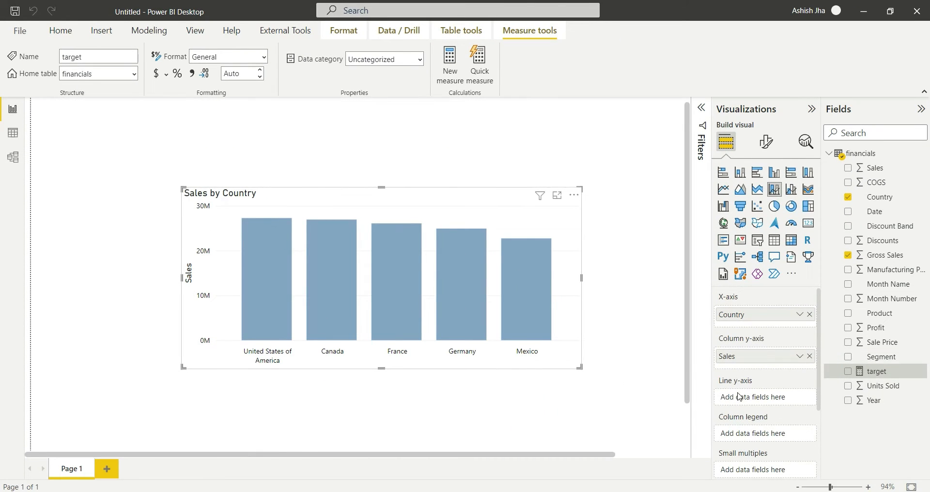
left_click_drag(877, 371, 790, 405)
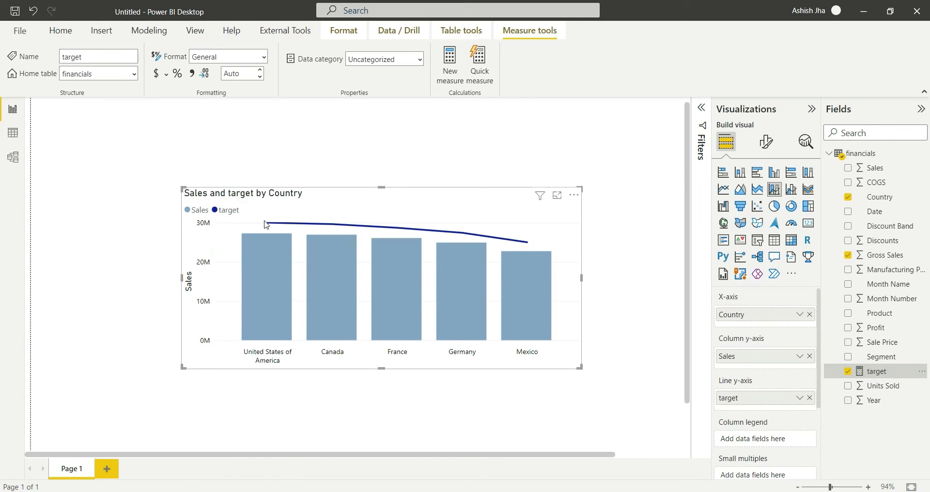
mouse_move(547, 255)
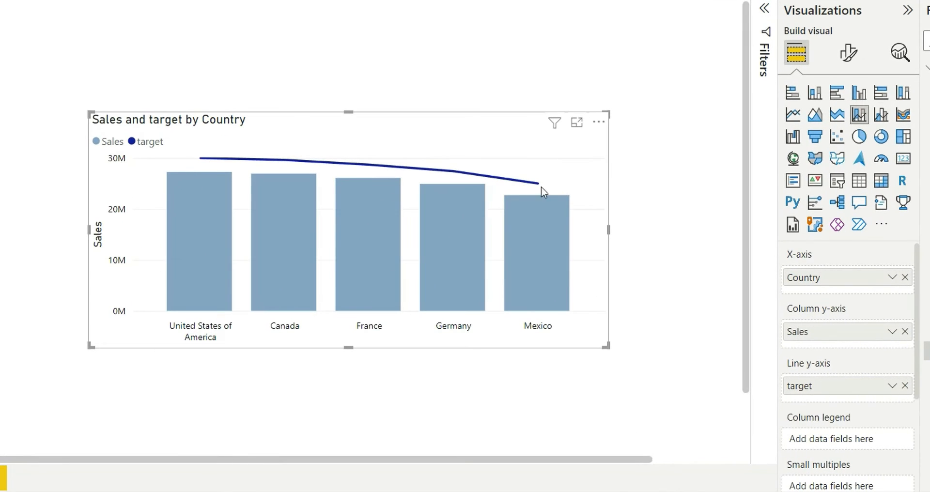
mouse_move(561, 198)
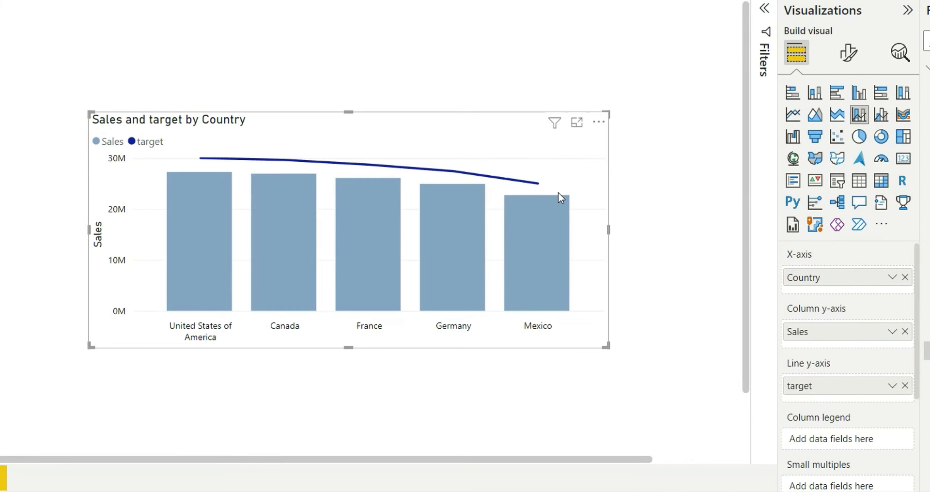
Set the target line's stroke width to 0.
left_click(848, 52)
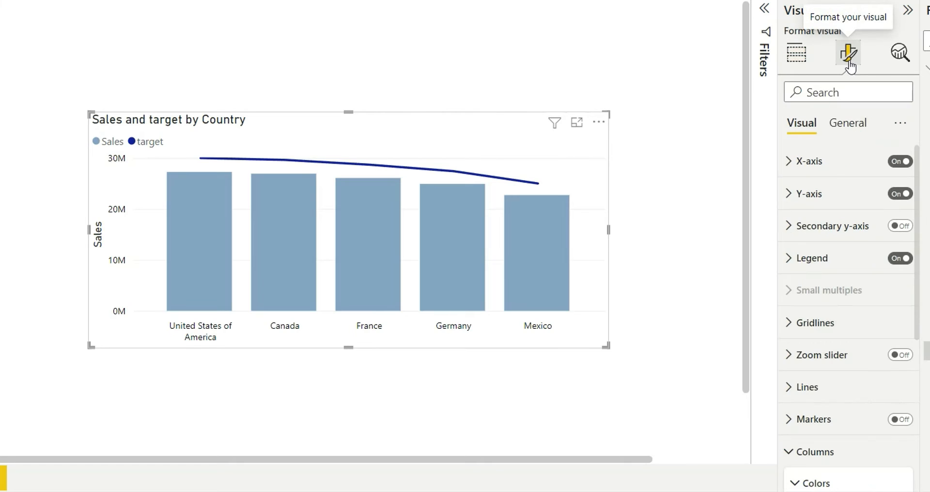
mouse_move(807, 387)
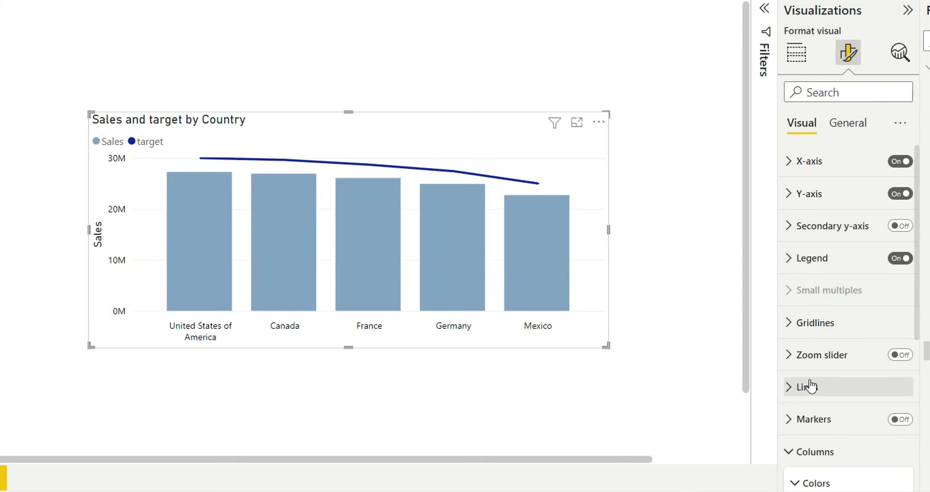
left_click(807, 387)
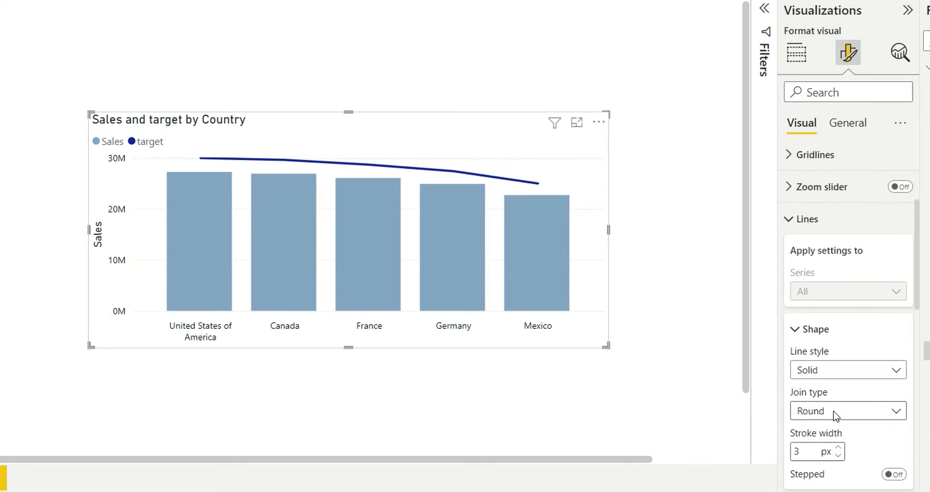
scroll("down", 3)
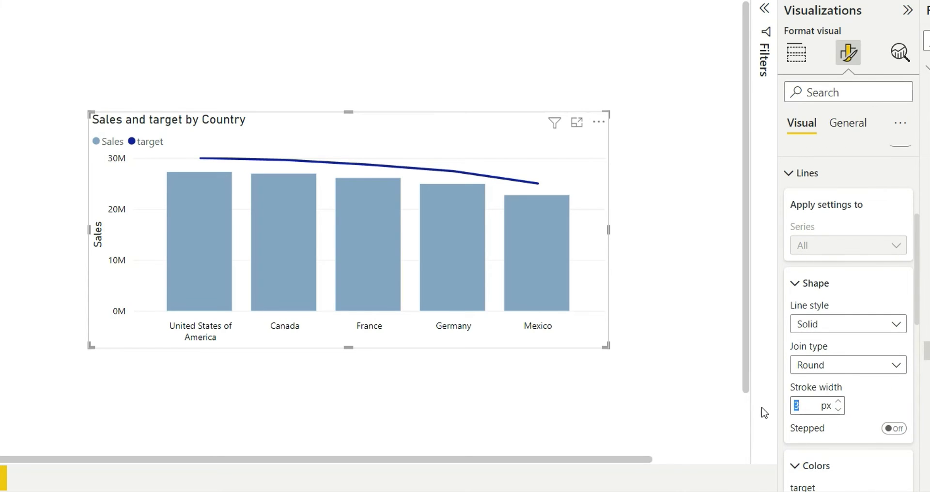
type("0")
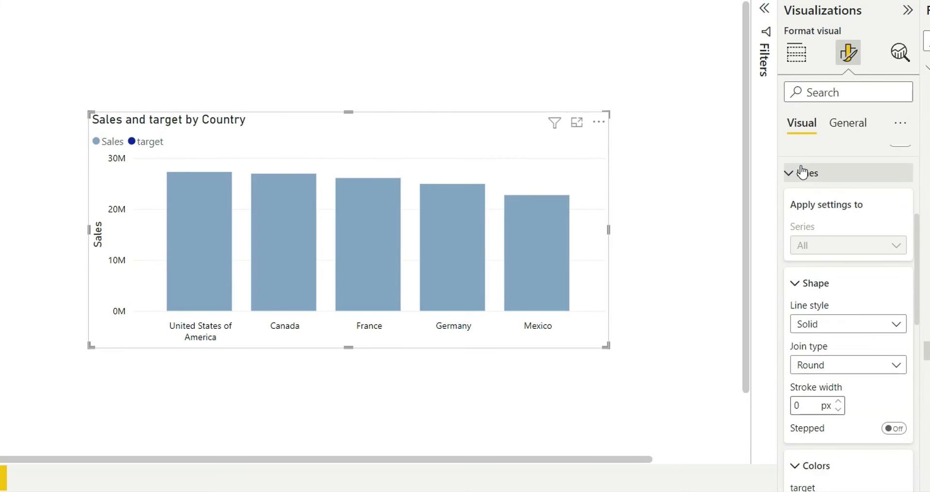
left_click(807, 172)
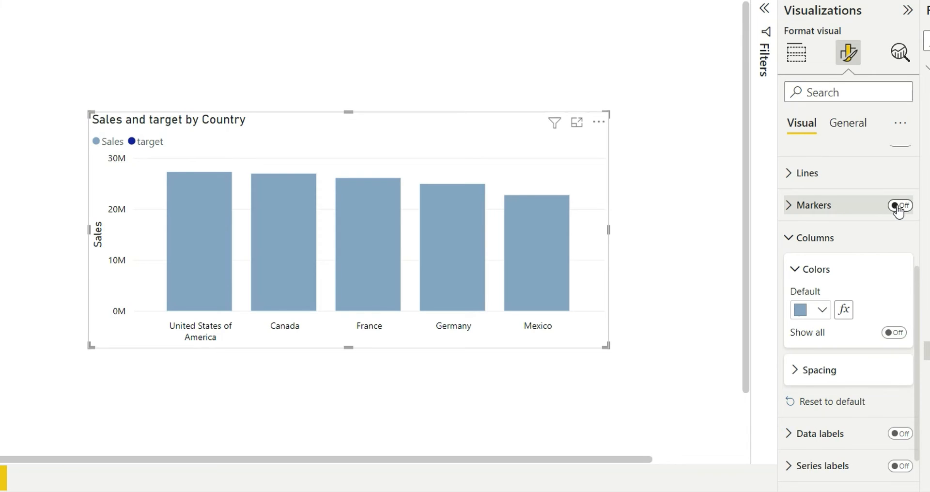
Turn on markers and make the target markers 15 px dashes.
left_click(897, 205)
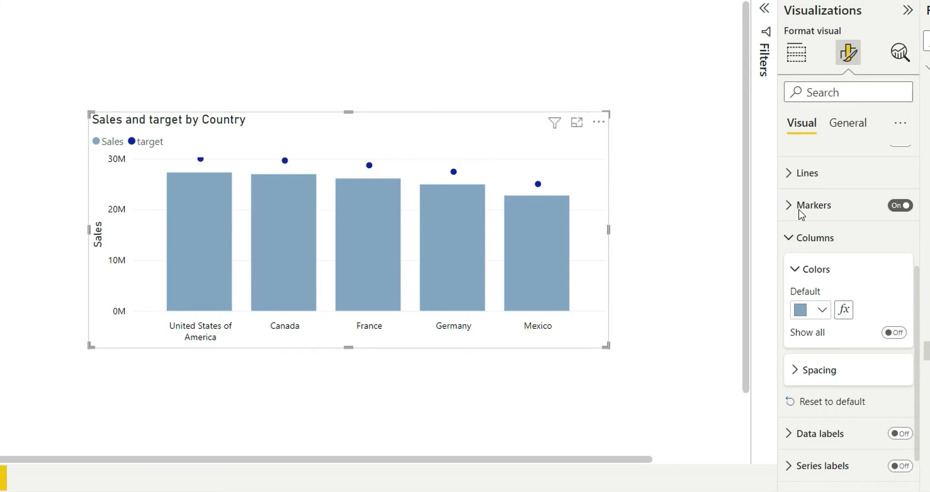
left_click(812, 205)
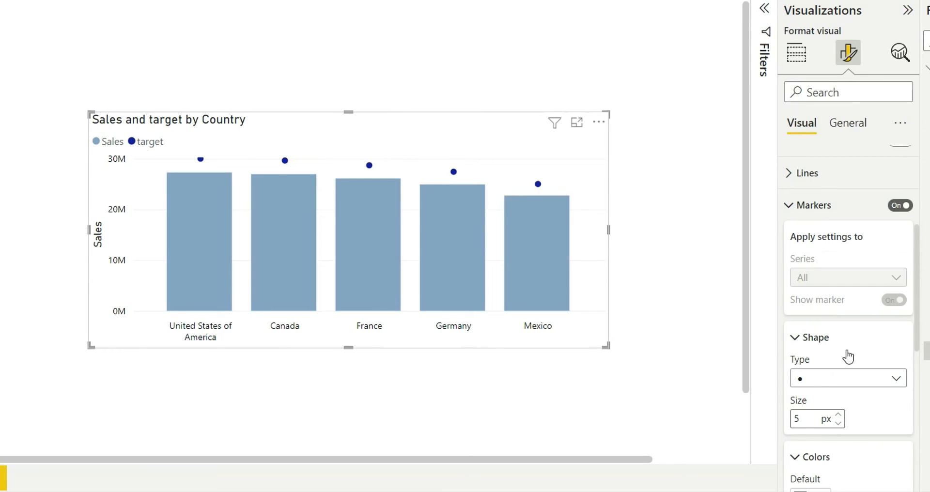
left_click(847, 378)
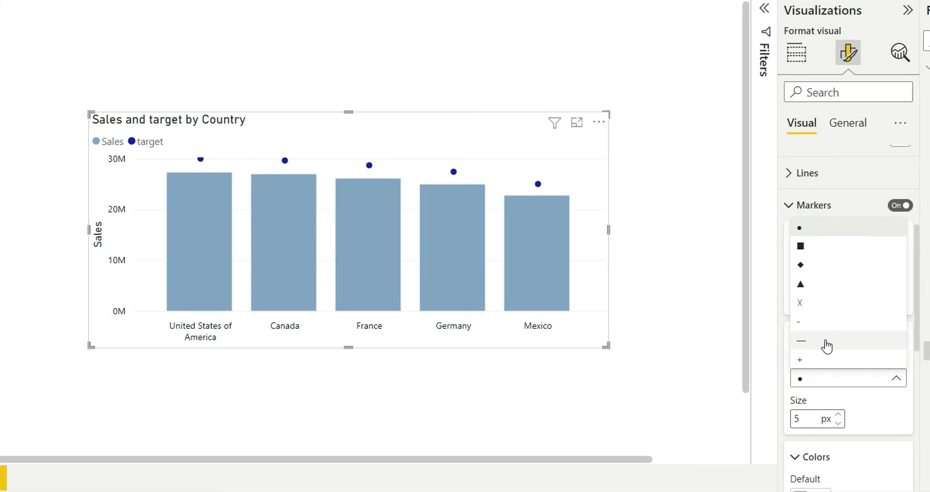
left_click(801, 341)
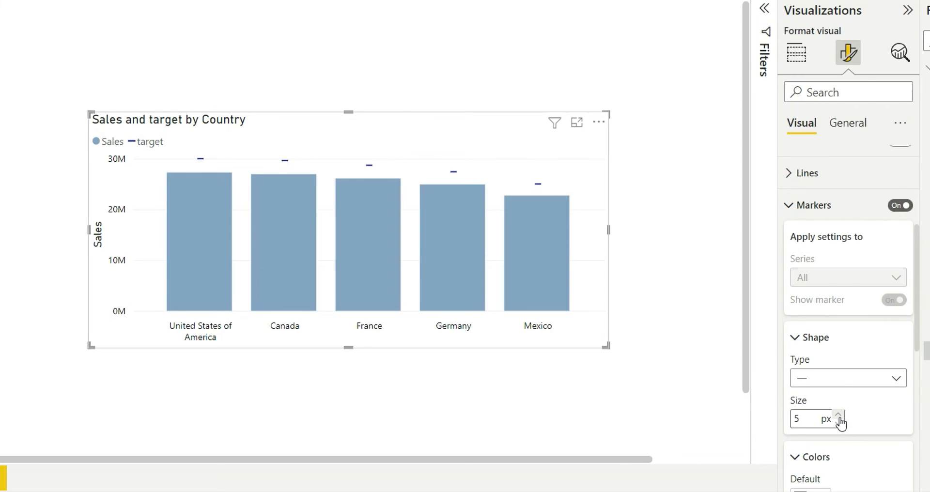
left_click(839, 414)
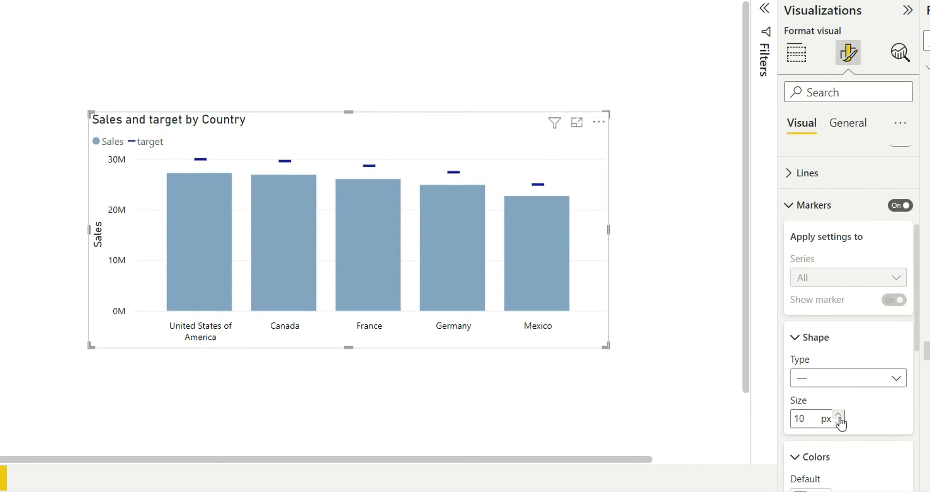
left_click(839, 416)
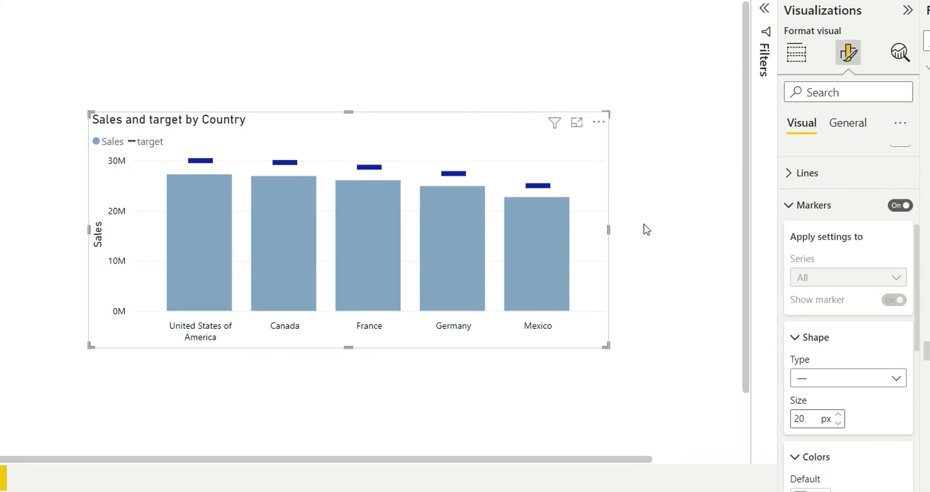
mouse_move(545, 193)
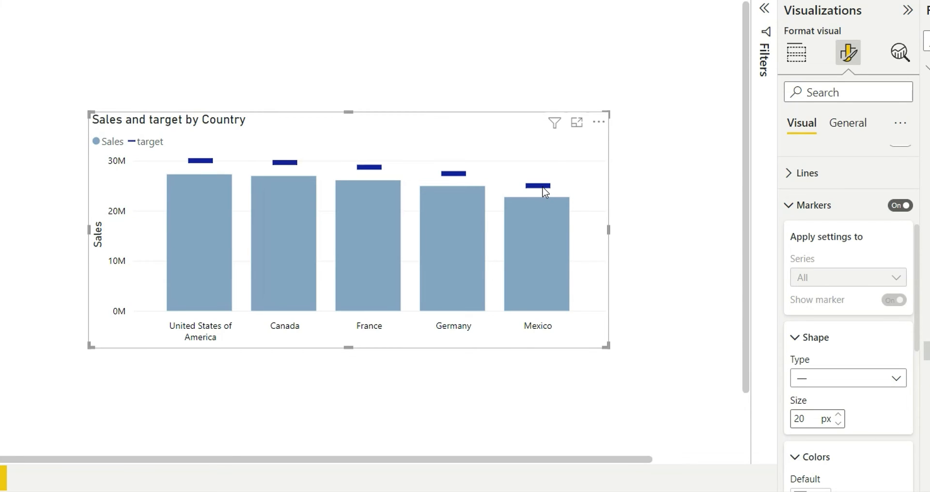
left_click(817, 419)
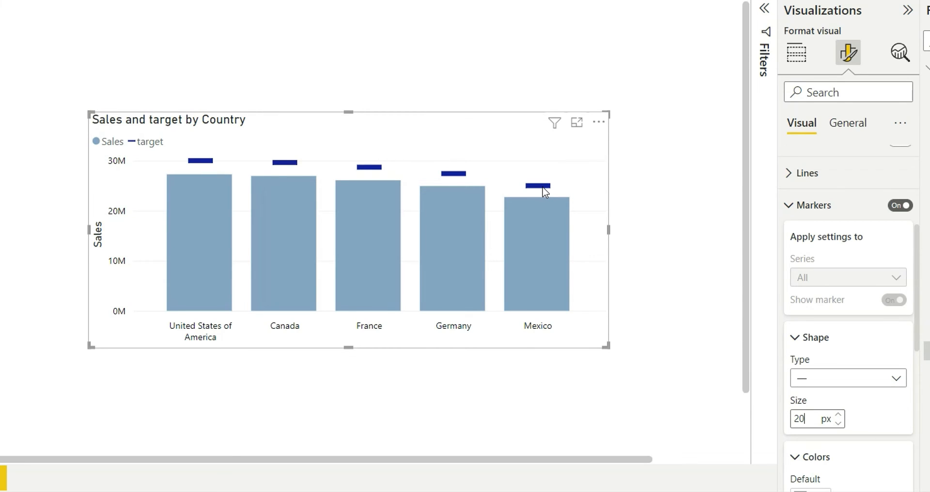
mouse_move(853, 400)
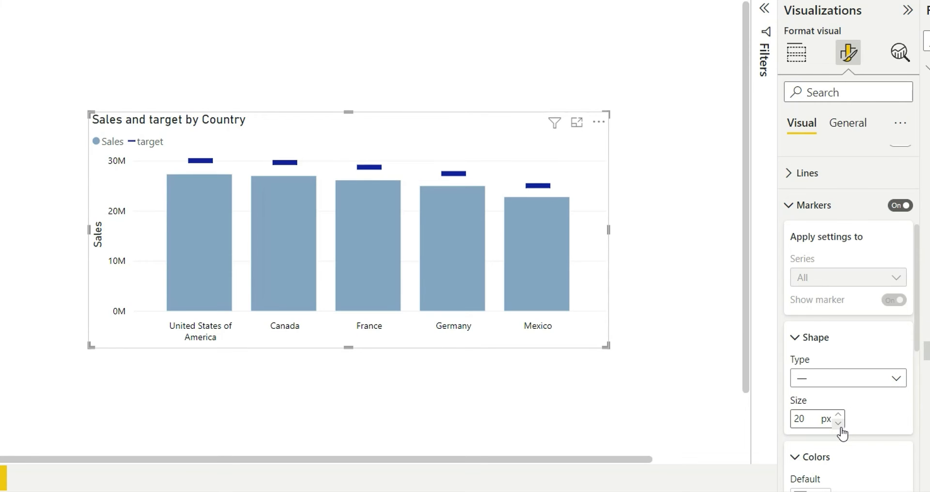
left_click(839, 424)
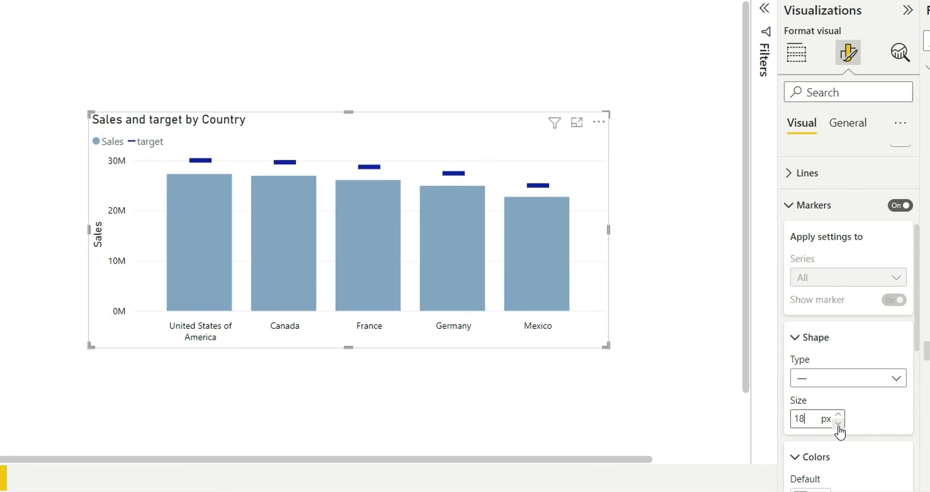
left_click(838, 423)
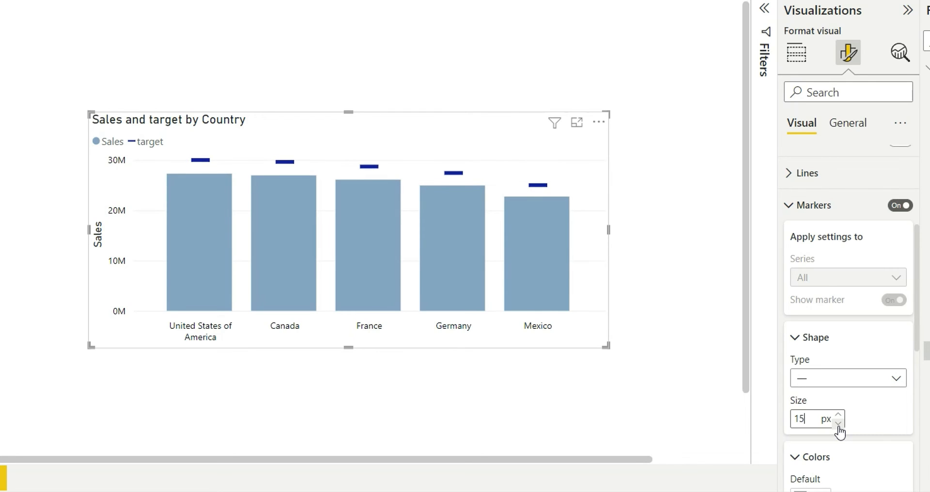
mouse_move(566, 199)
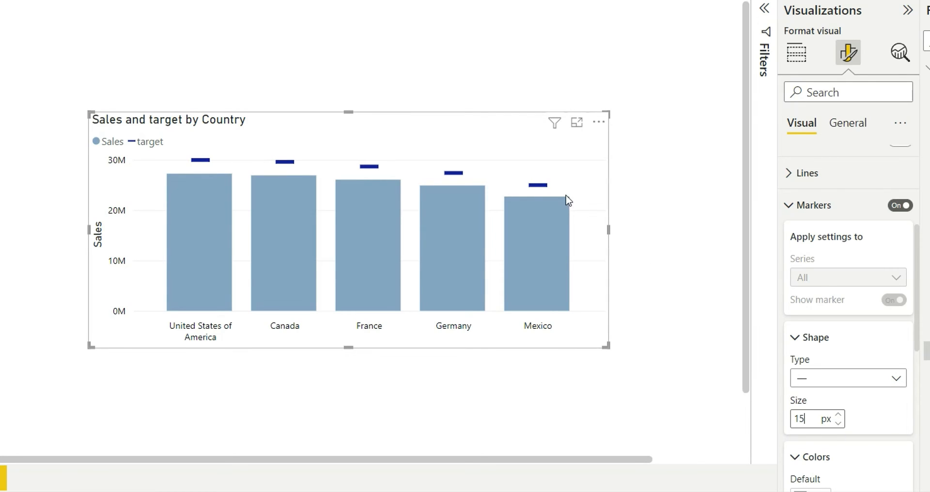
mouse_move(512, 234)
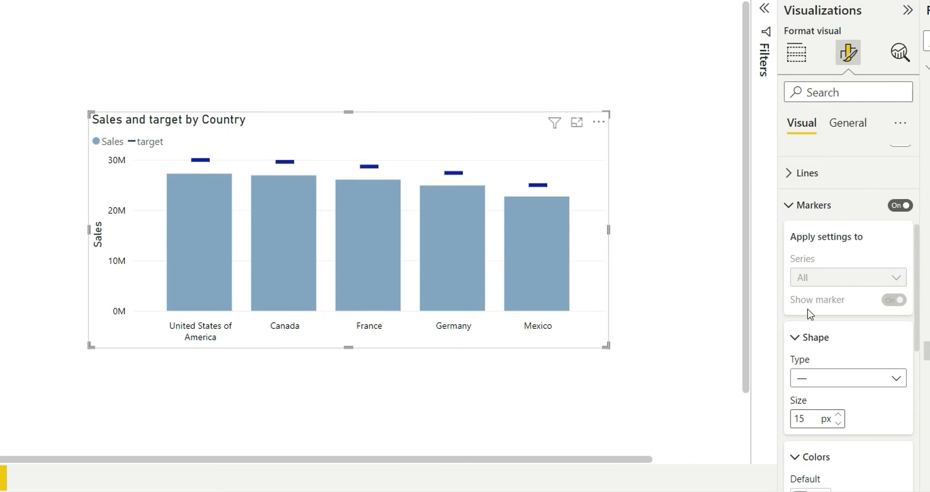
Set the columns' inner padding to 50 px.
left_click(813, 205)
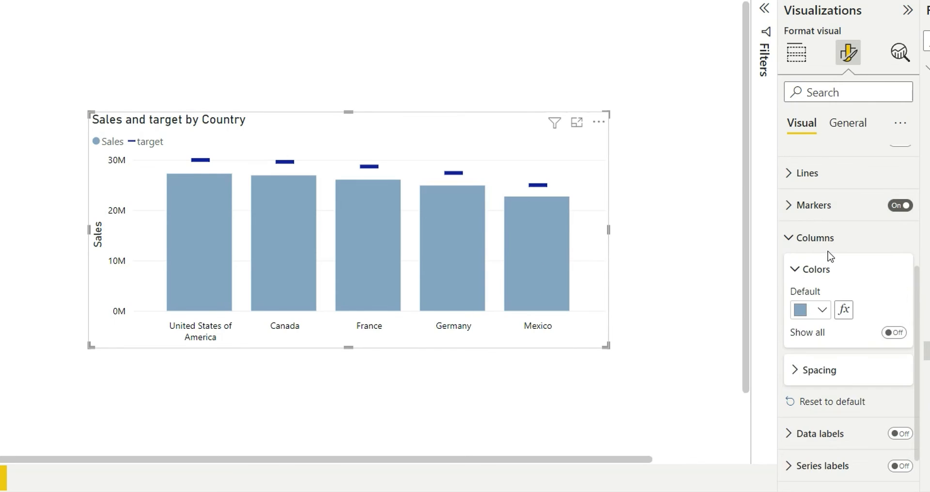
left_click(820, 370)
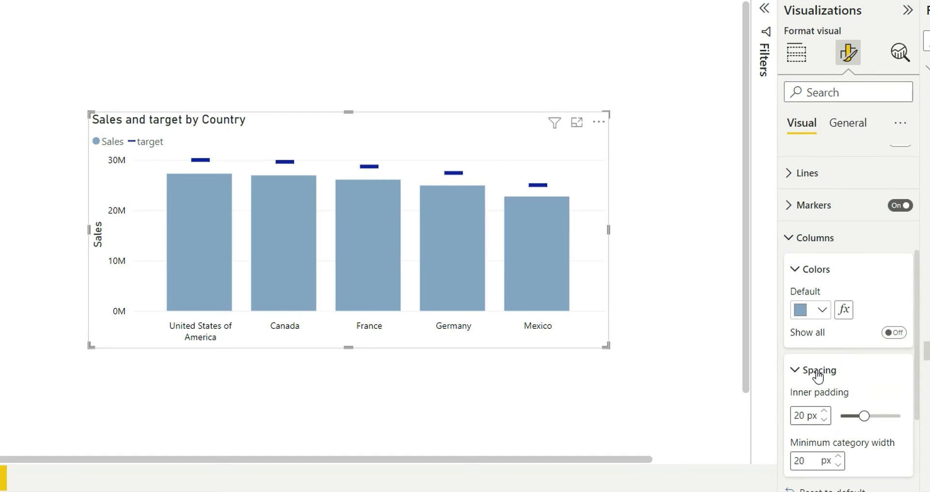
mouse_move(861, 380)
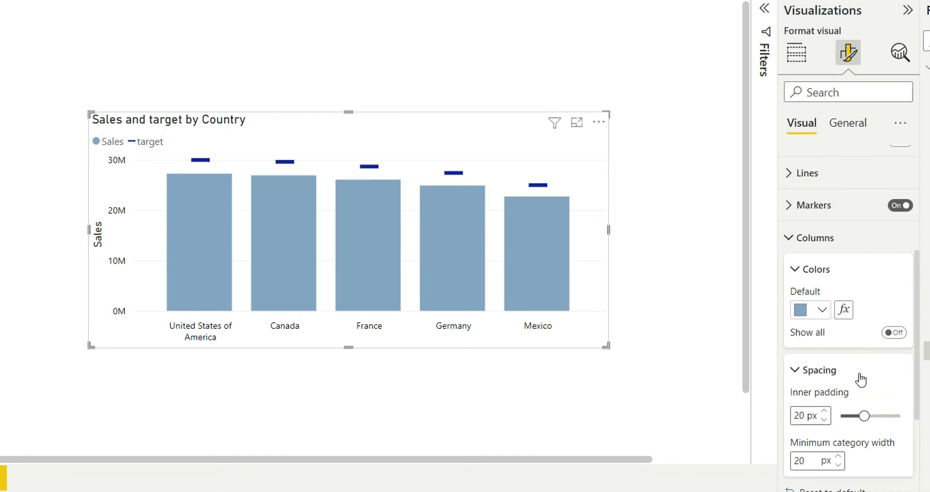
left_click_drag(868, 416, 860, 416)
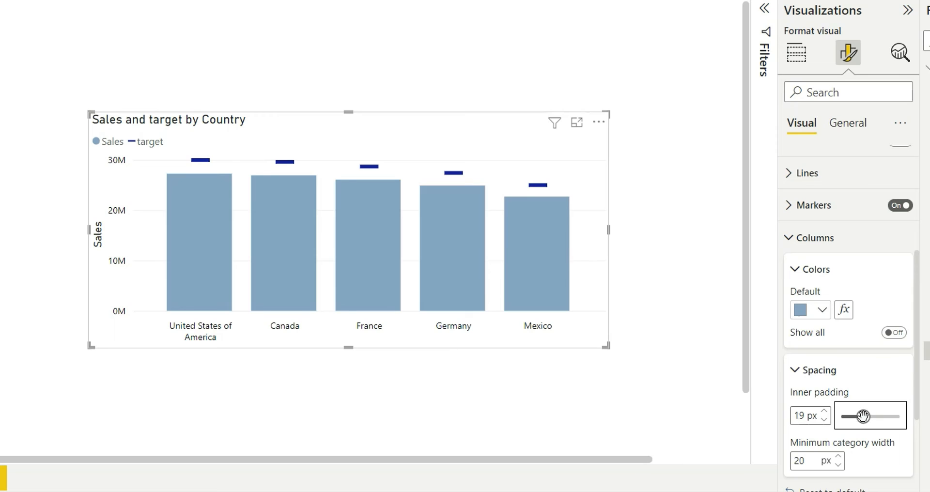
left_click_drag(836, 416, 902, 416)
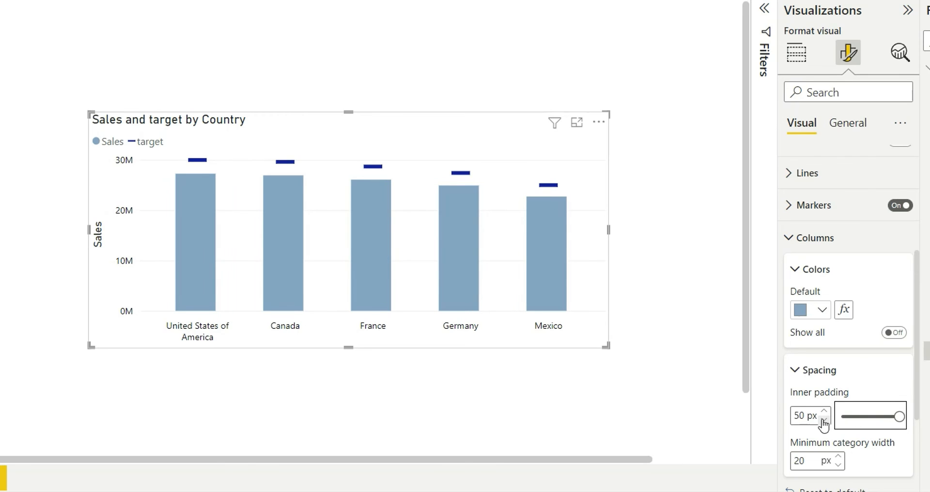
mouse_move(96, 164)
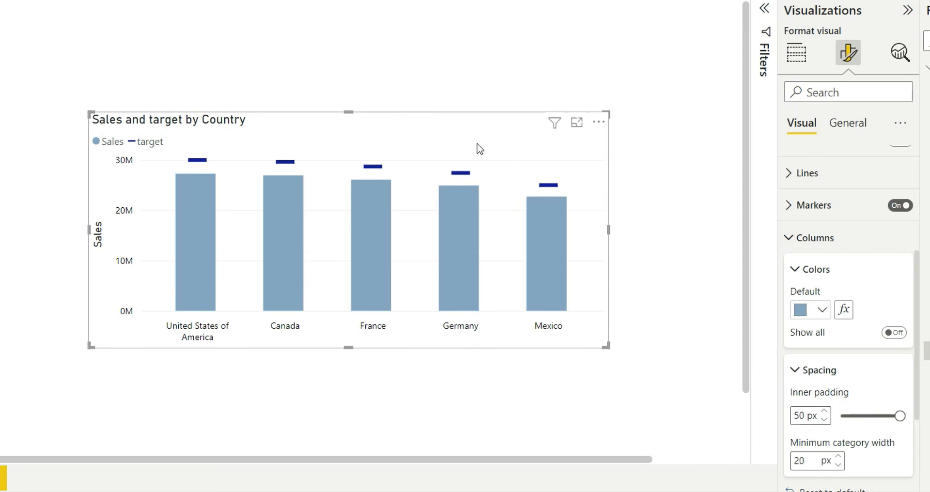
mouse_move(282, 168)
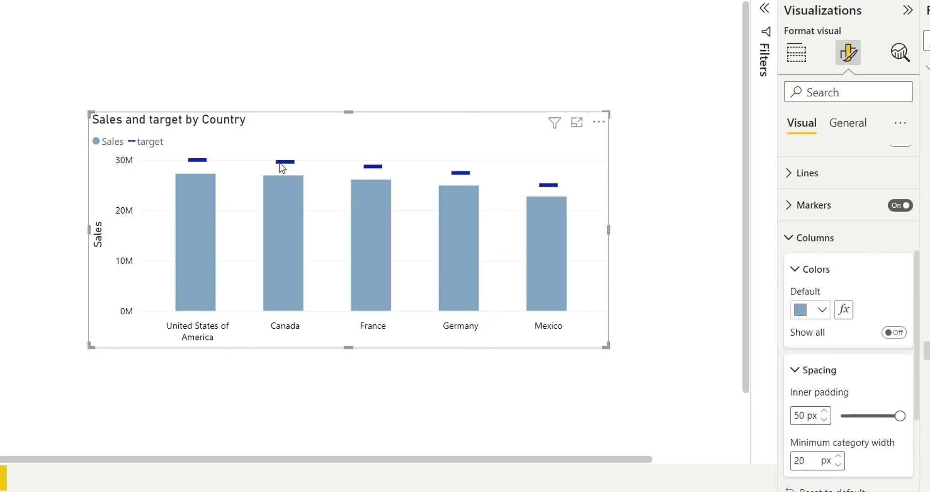
mouse_move(524, 161)
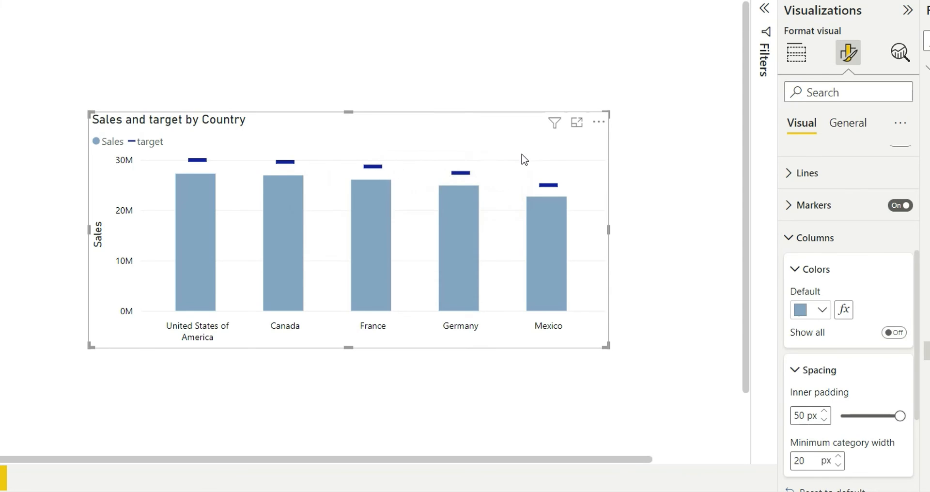
mouse_move(619, 209)
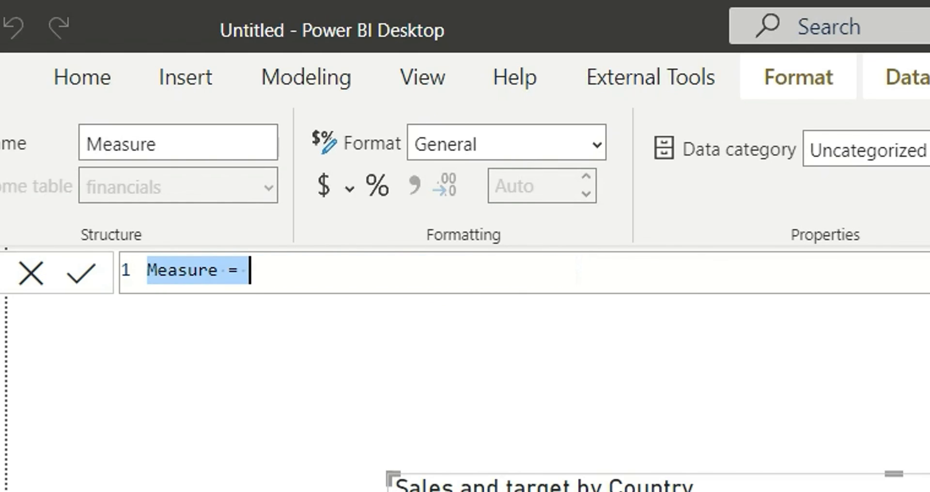
Enter the formula for measure target 2, summed Gross Sales times 1.2.
type("target = SUM(financials[Gross Sales]) * 1.1")
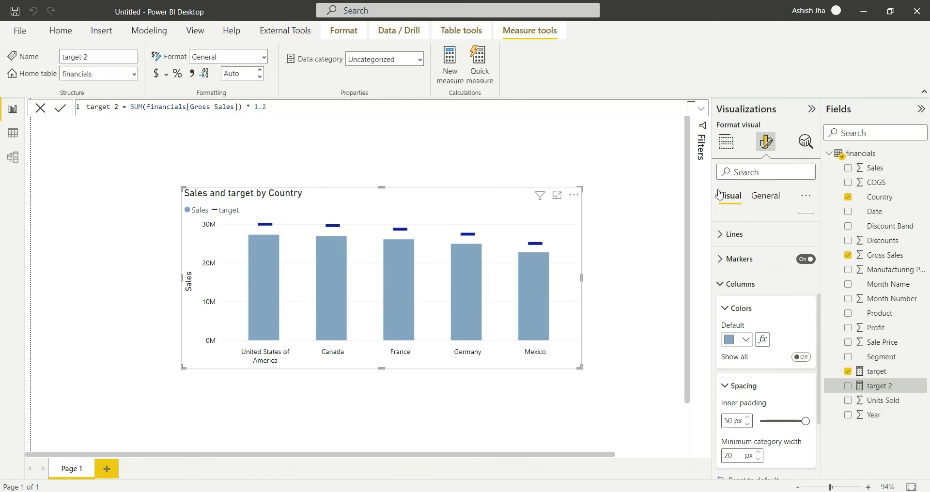
Add the target 2 field to the Line y-axis well from the Build visual pane.
left_click(726, 142)
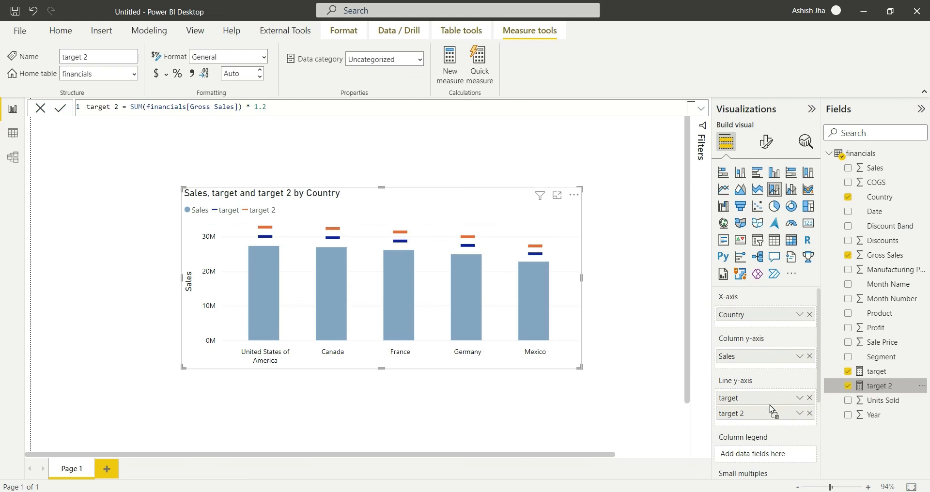
left_click(556, 195)
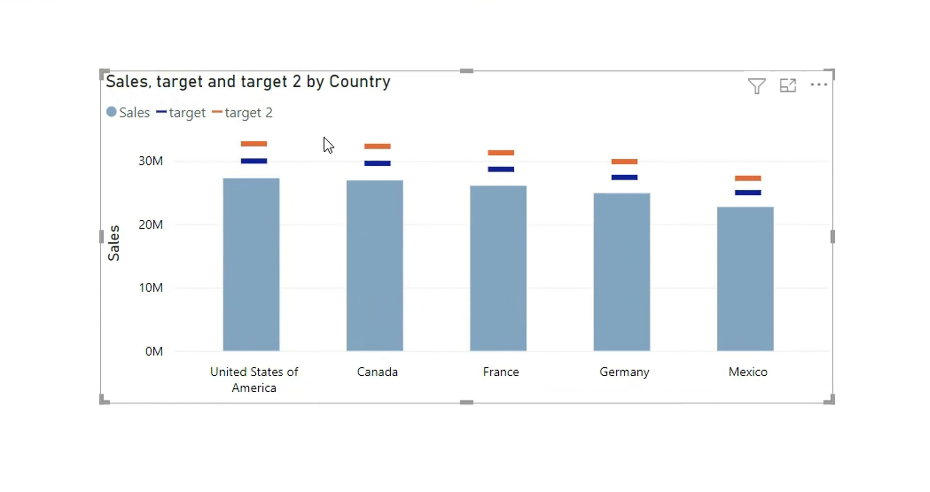
mouse_move(820, 224)
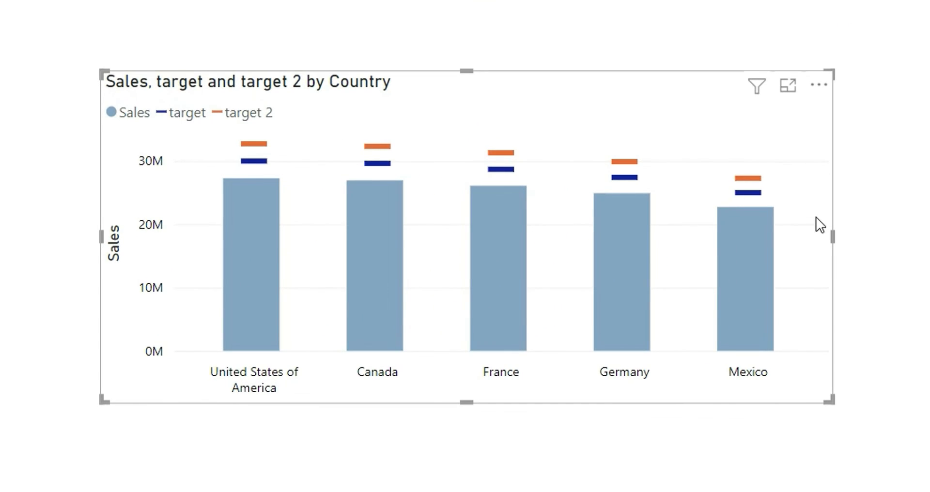
mouse_move(822, 262)
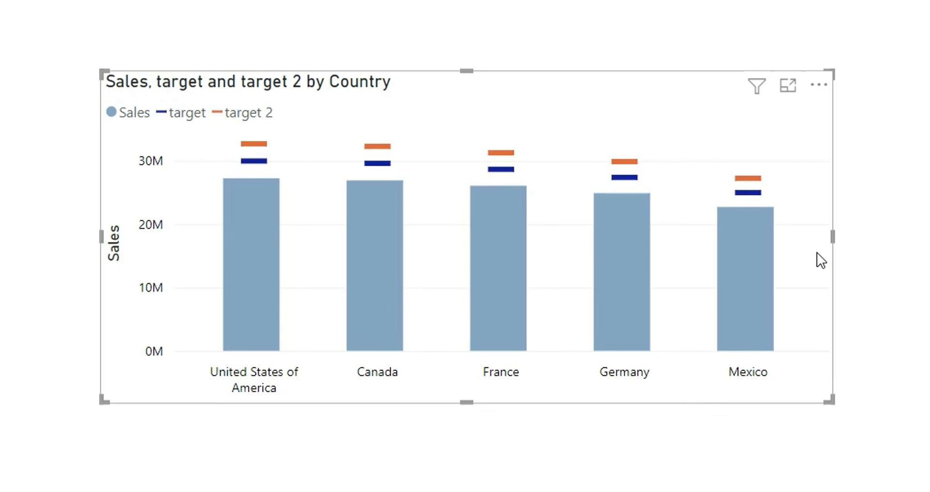